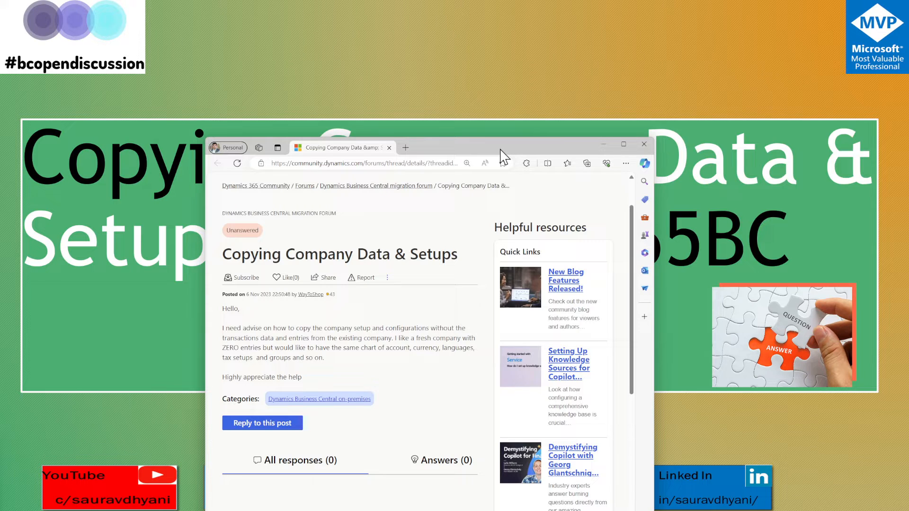
- Search Tell Me for the Companies page
{"action": "double_click", "coordinate": [230, 309]}
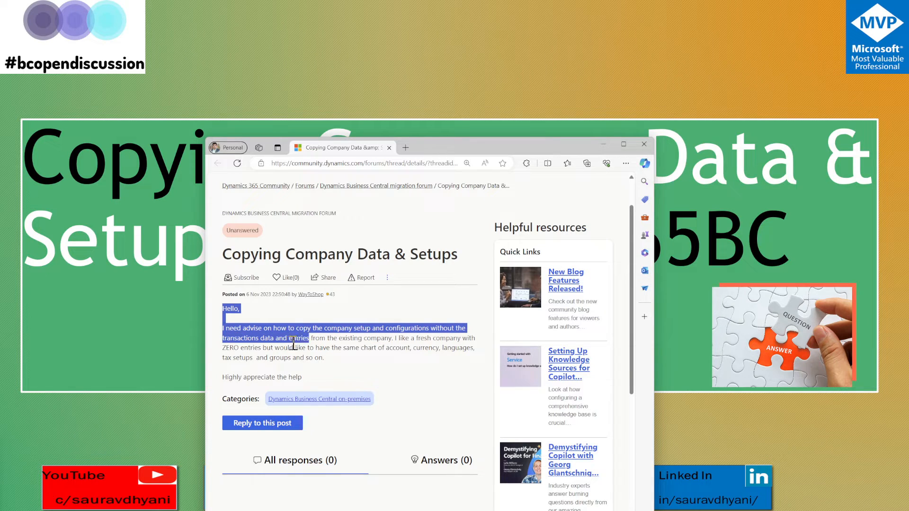
{"action": "mouse_move", "coordinate": [391, 338]}
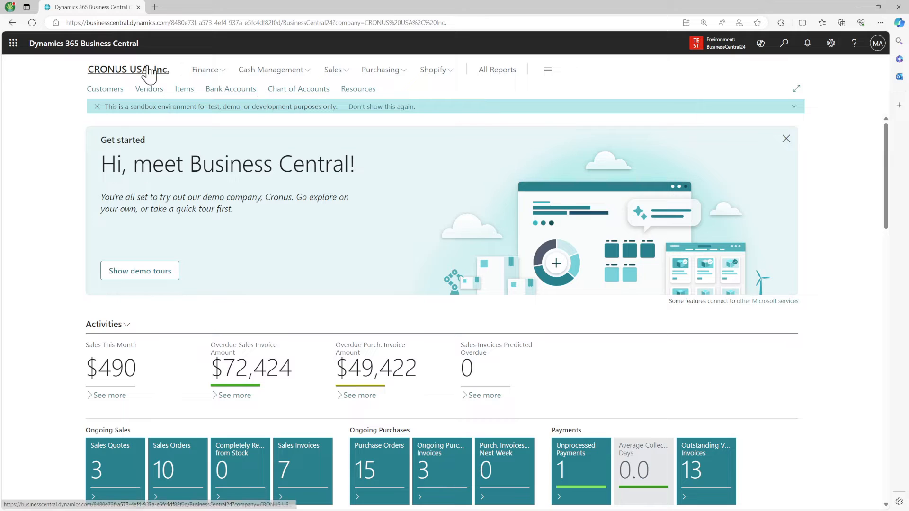
{"action": "mouse_move", "coordinate": [777, 42]}
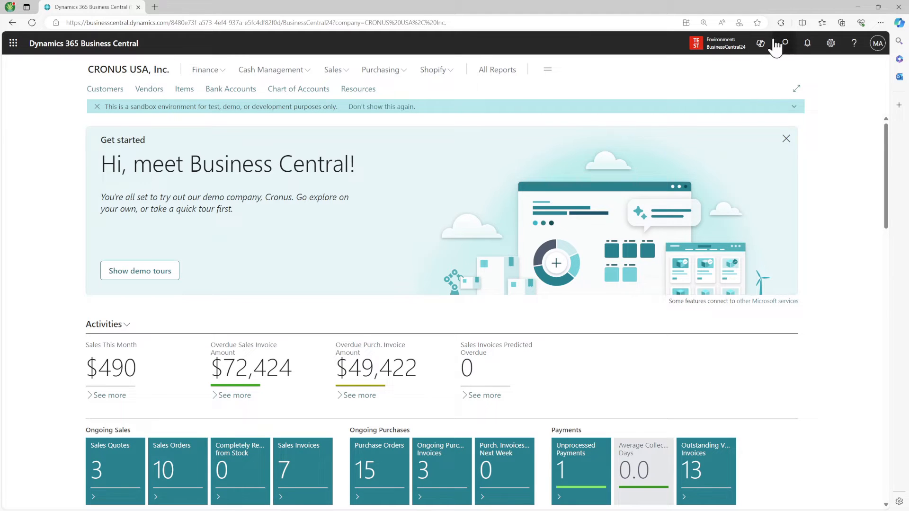
{"action": "left_click", "coordinate": [784, 43]}
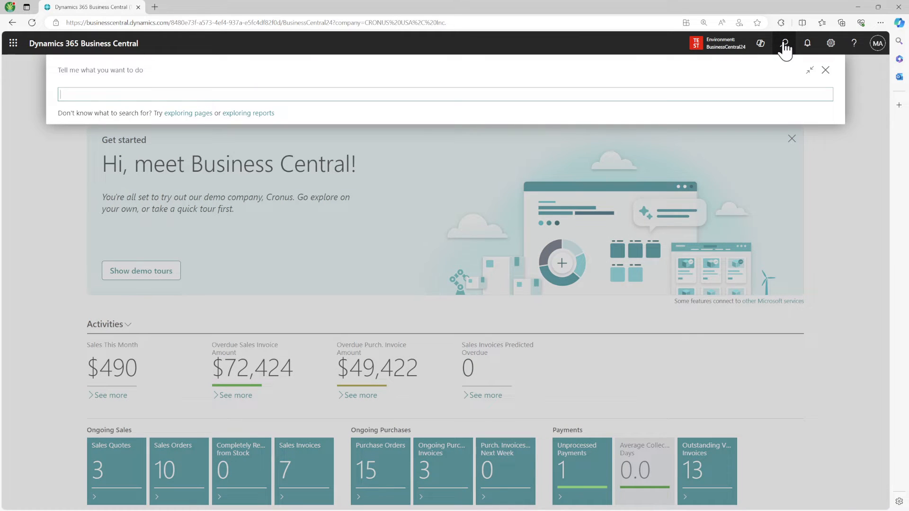
{"action": "type", "text": "Compaines"}
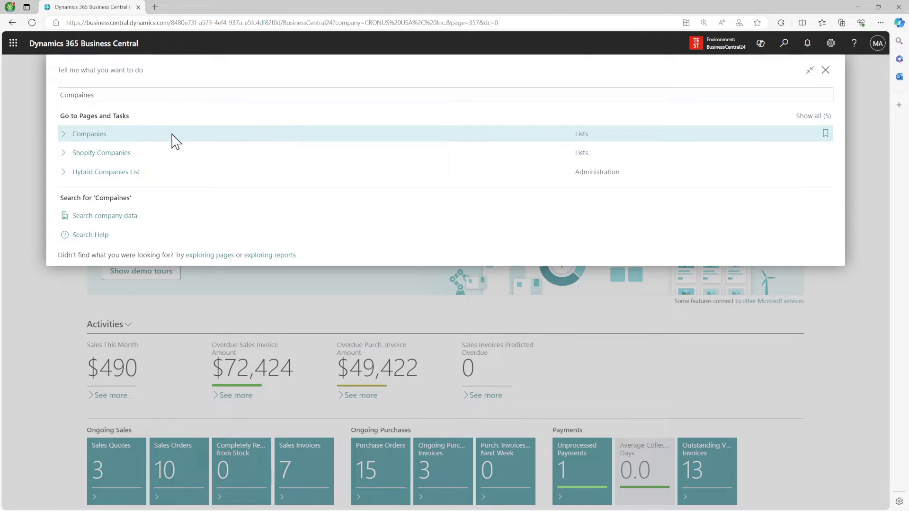
- Start the Create New Company guide and name the company 'Demo'
{"action": "left_click", "coordinate": [89, 134]}
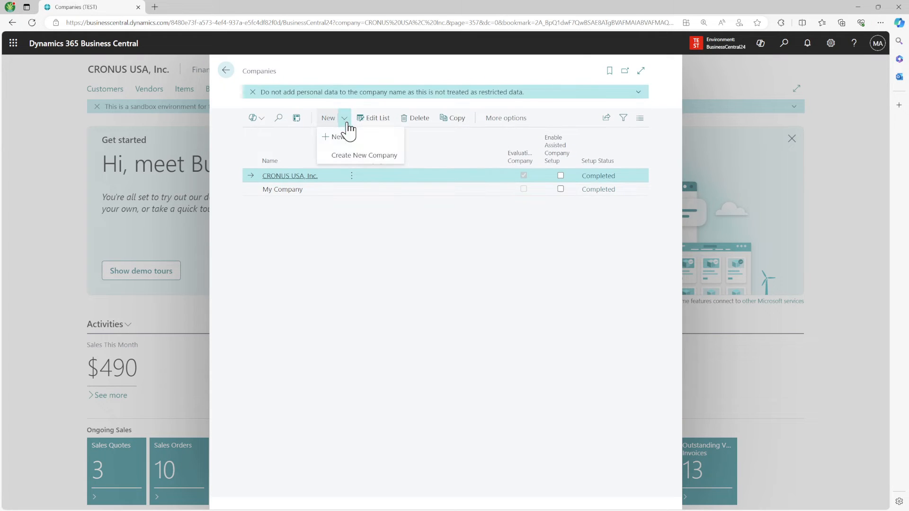
{"action": "left_click", "coordinate": [363, 155]}
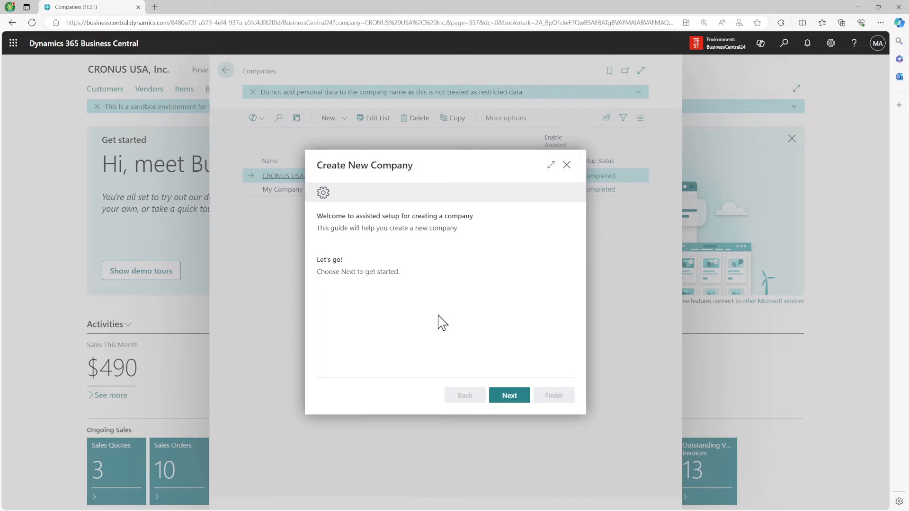
{"action": "left_click", "coordinate": [509, 395]}
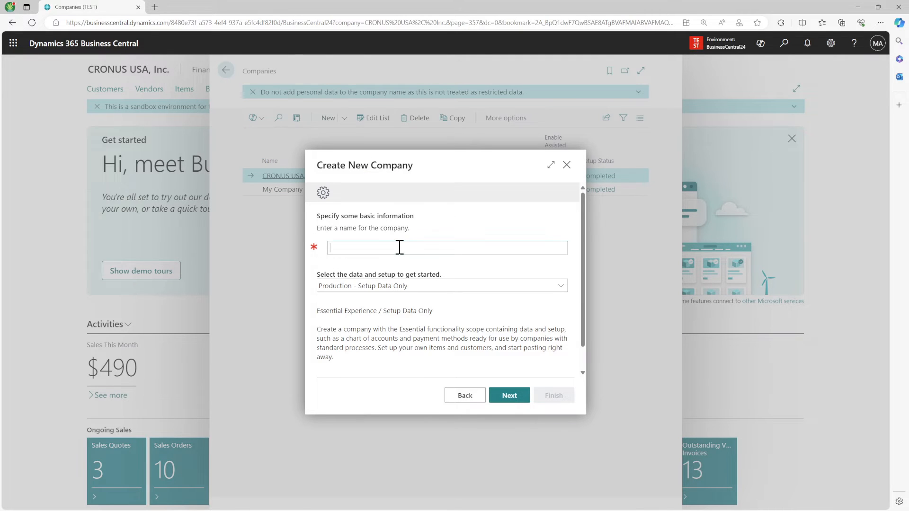
{"action": "type", "text": "Demo"}
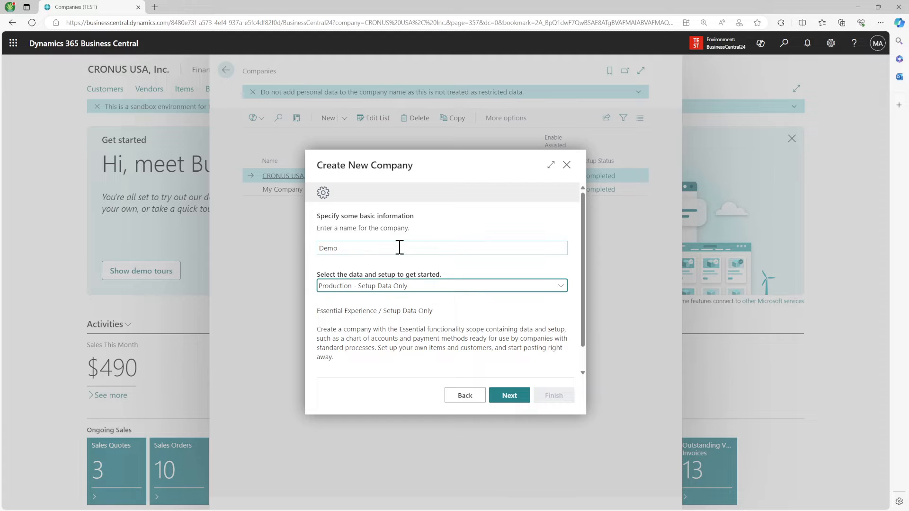
- Choose the 'Create New - No Data' option and finish creating the Demo company
{"action": "left_click", "coordinate": [441, 285]}
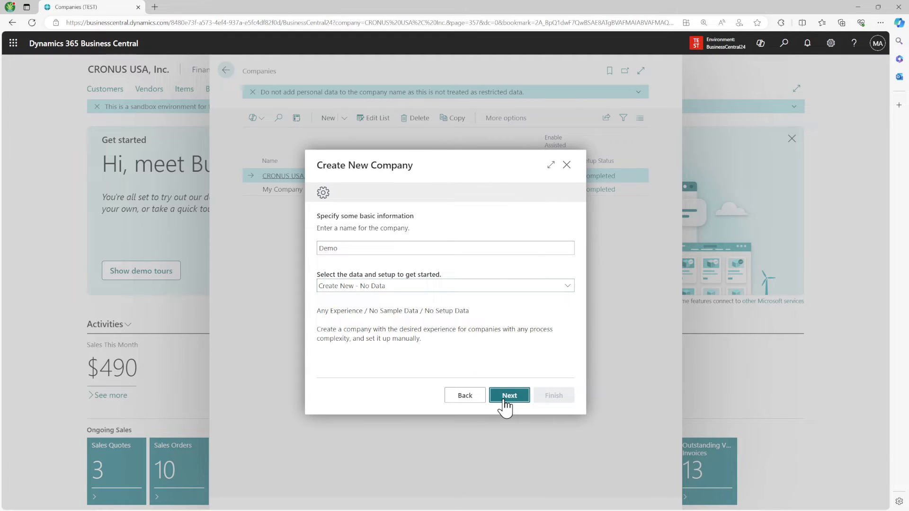
{"action": "left_click", "coordinate": [509, 396]}
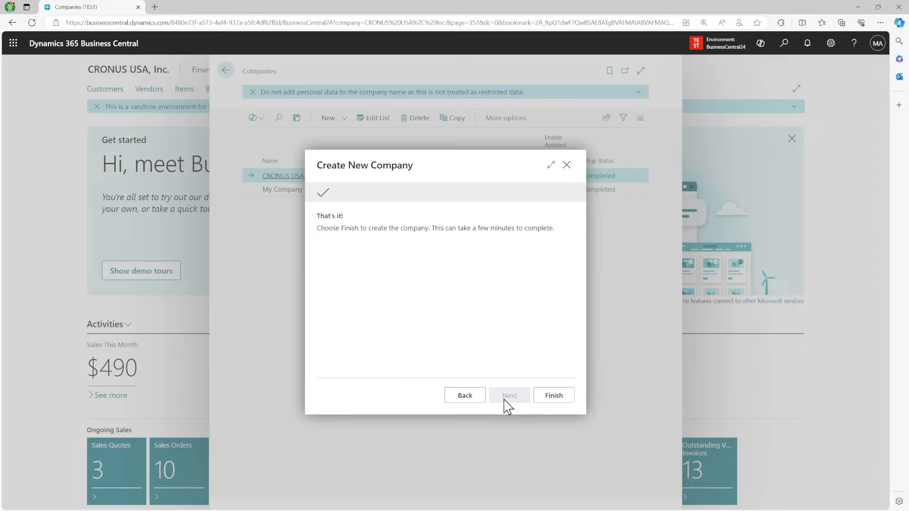
{"action": "left_click", "coordinate": [552, 395]}
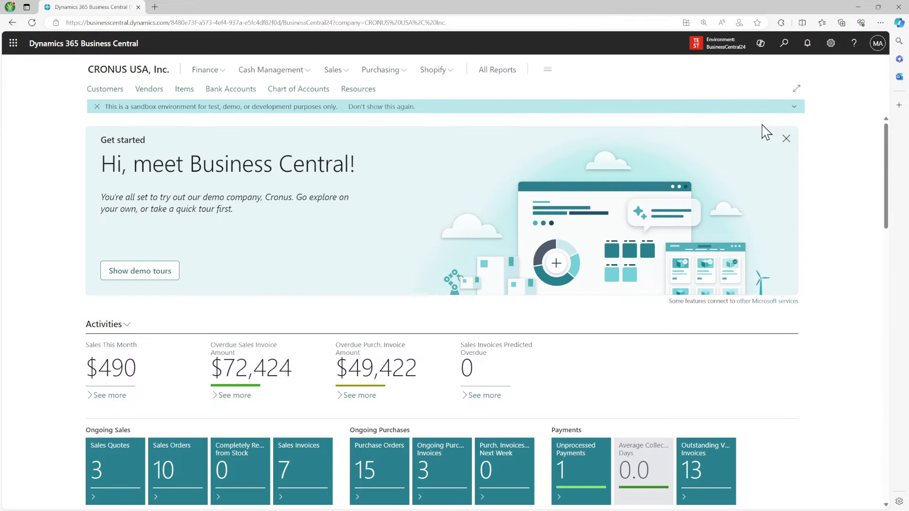
- Switch from CRONUS USA, Inc. into the new Demo company via Available Companies
{"action": "left_click", "coordinate": [717, 43]}
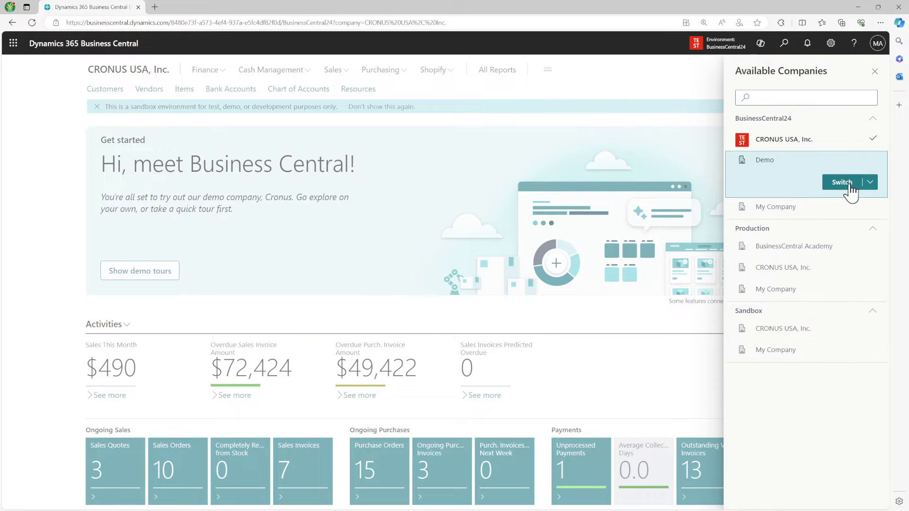
{"action": "left_click", "coordinate": [841, 182]}
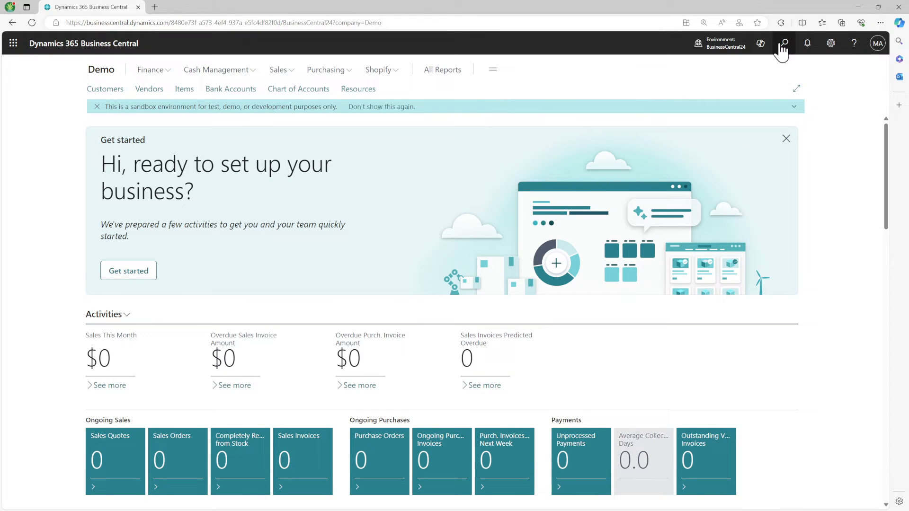
- Open the Configuration Worksheet in Demo and hide its FactBox and Views panes
{"action": "left_click", "coordinate": [785, 43]}
{"action": "type", "text": "Configuration wor"}
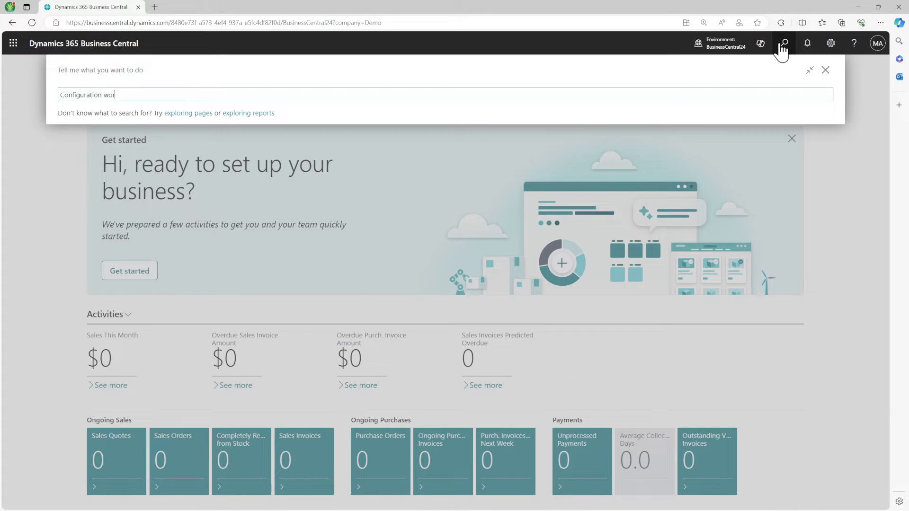
{"action": "type", "text": "k"}
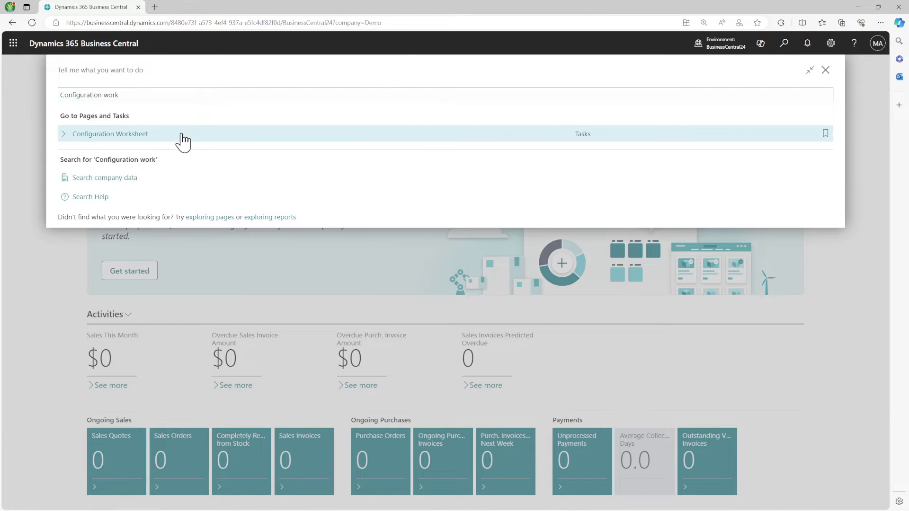
{"action": "left_click", "coordinate": [110, 133]}
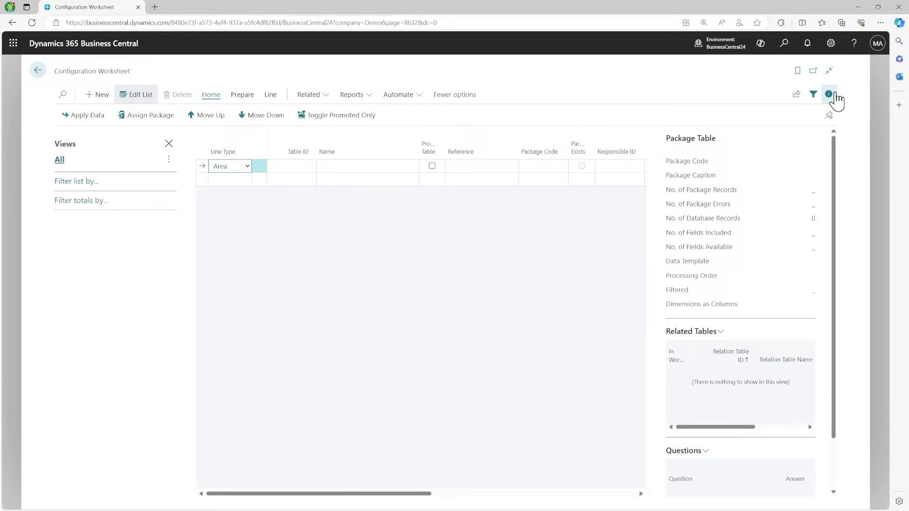
{"action": "left_click", "coordinate": [829, 94]}
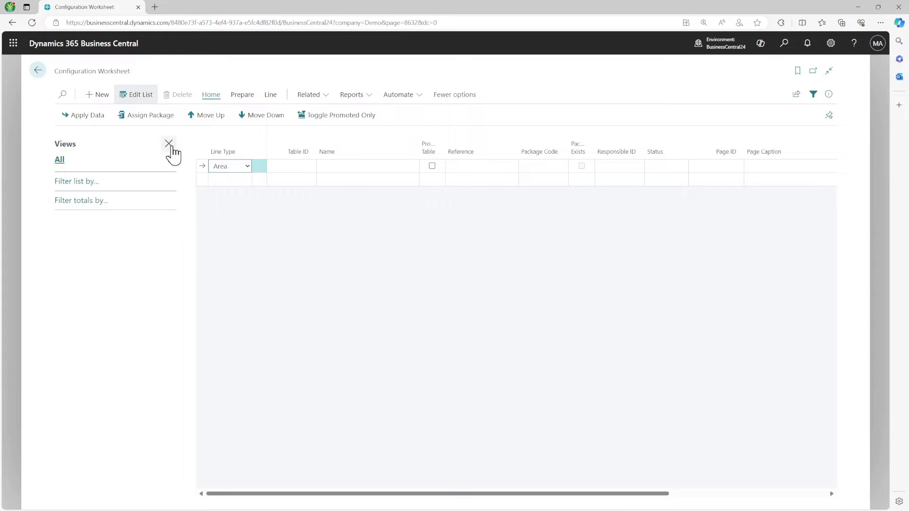
{"action": "left_click", "coordinate": [168, 144]}
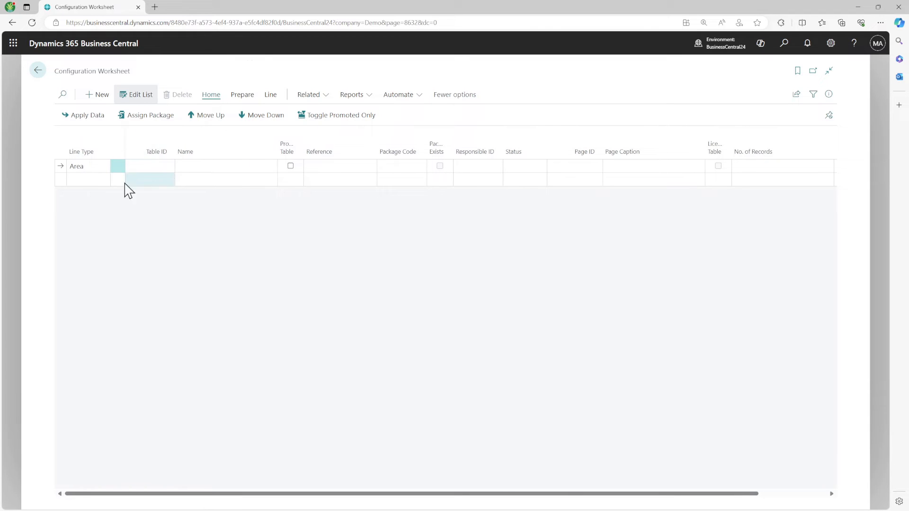
- Keep the first line's type as Area and show the worksheet's Prepare actions
{"action": "left_click", "coordinate": [88, 166]}
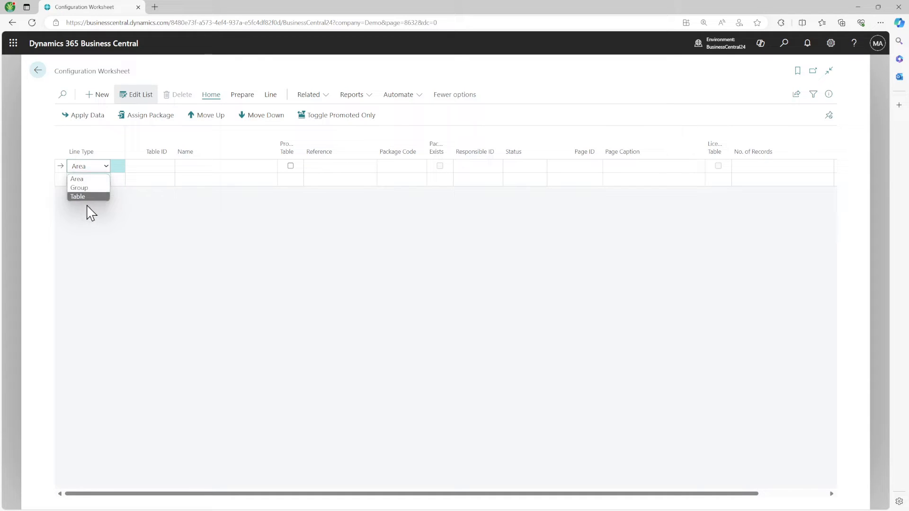
{"action": "mouse_move", "coordinate": [87, 181]}
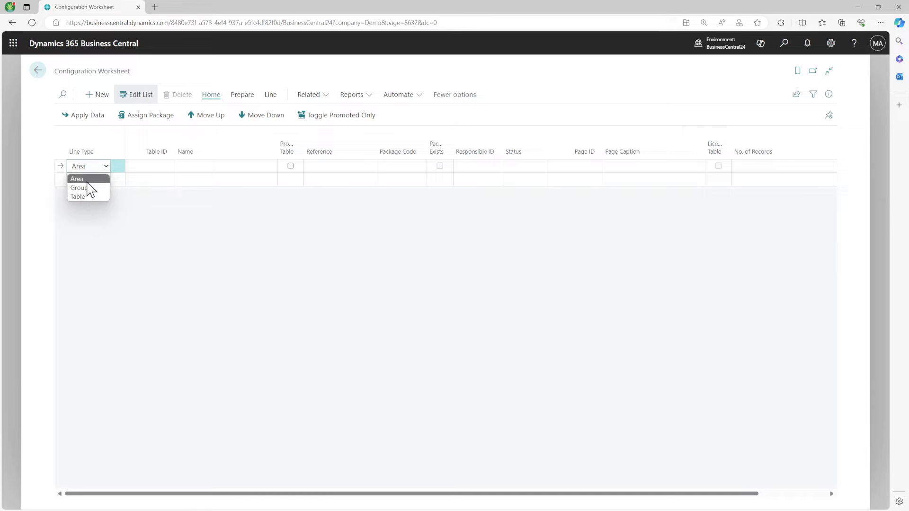
{"action": "left_click", "coordinate": [77, 179]}
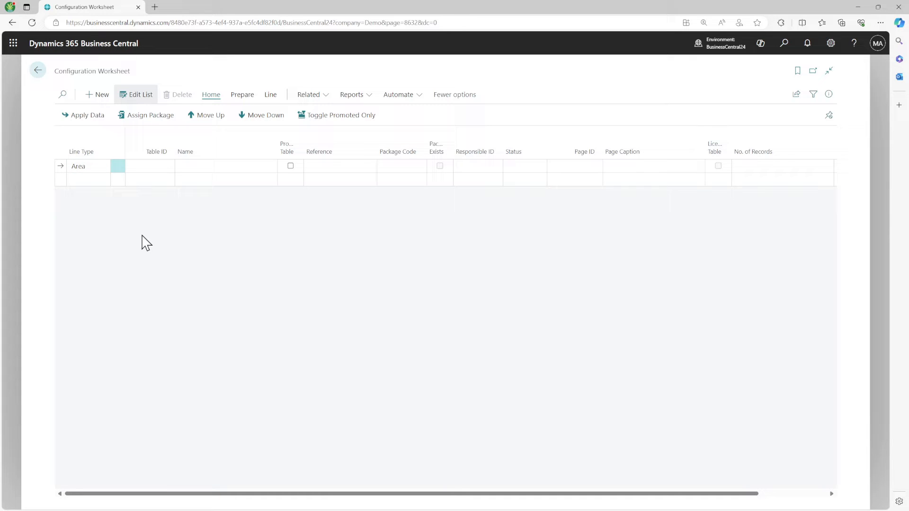
{"action": "mouse_move", "coordinate": [241, 94]}
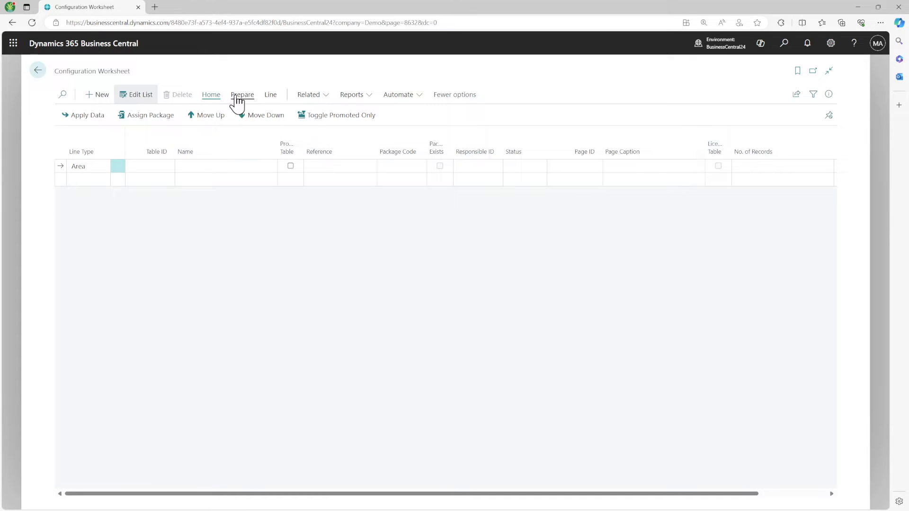
{"action": "left_click", "coordinate": [242, 94]}
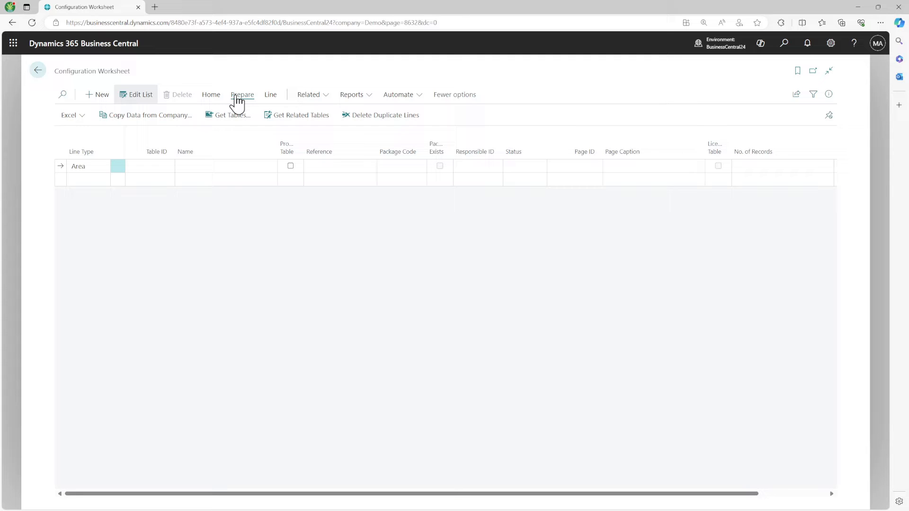
{"action": "mouse_move", "coordinate": [228, 114]}
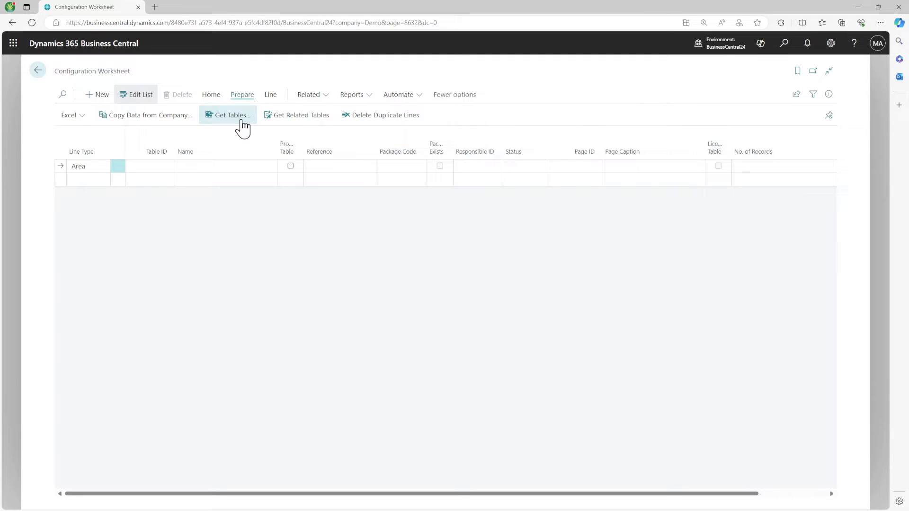
- Run Get Tables with data-only, related, dimension and licensed-only tables all included
{"action": "left_click", "coordinate": [228, 115]}
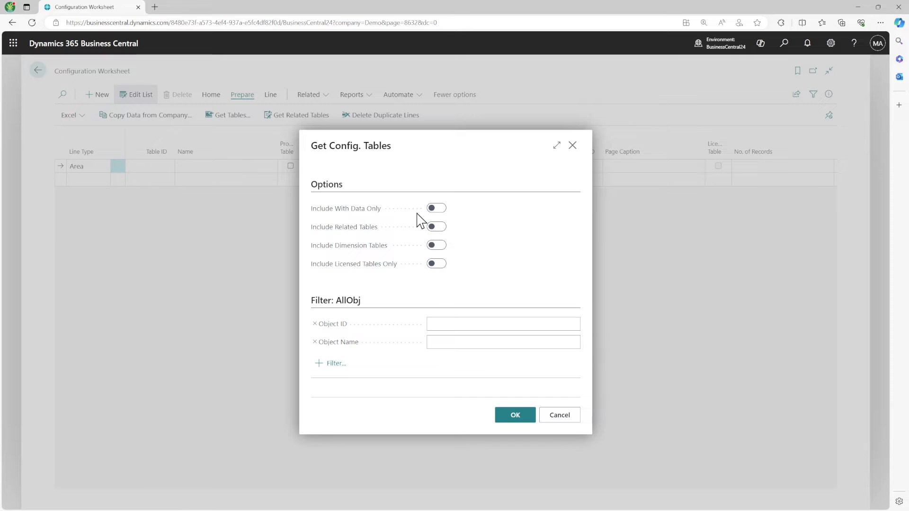
{"action": "mouse_move", "coordinate": [443, 221]}
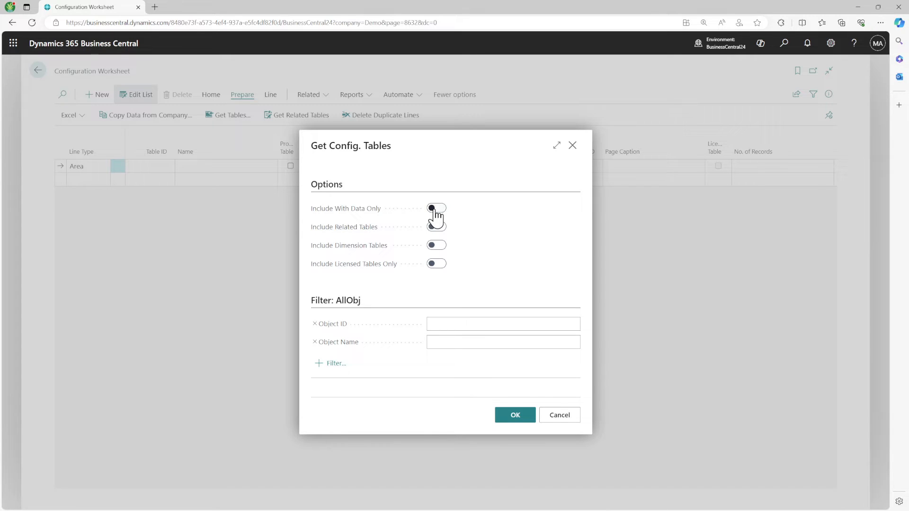
{"action": "left_click", "coordinate": [435, 208]}
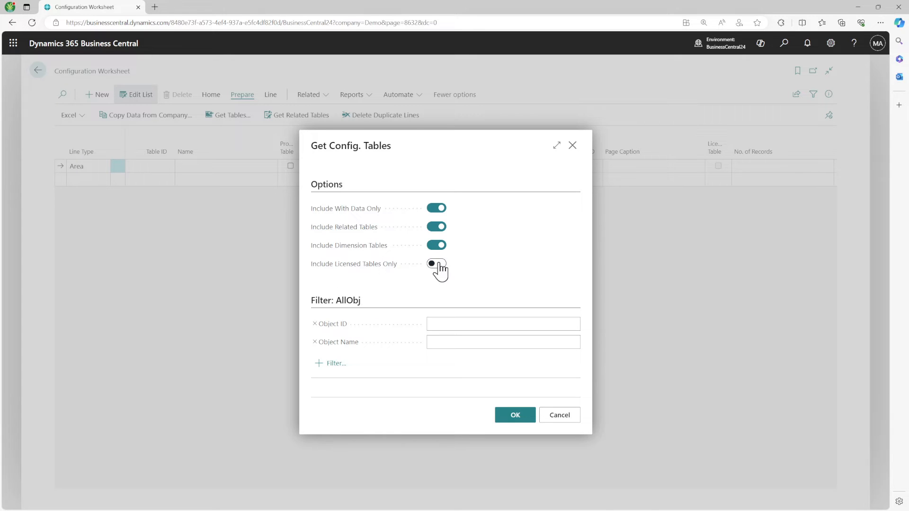
{"action": "left_click", "coordinate": [436, 264]}
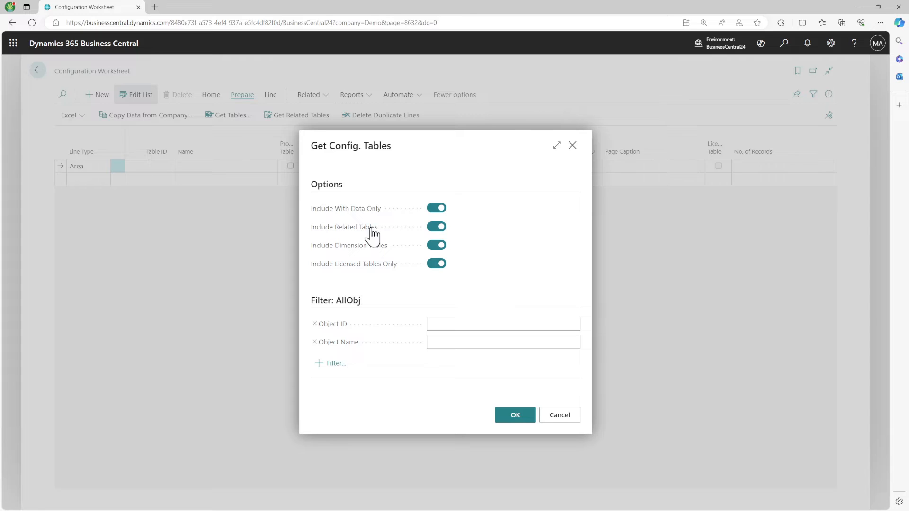
{"action": "left_click", "coordinate": [515, 415]}
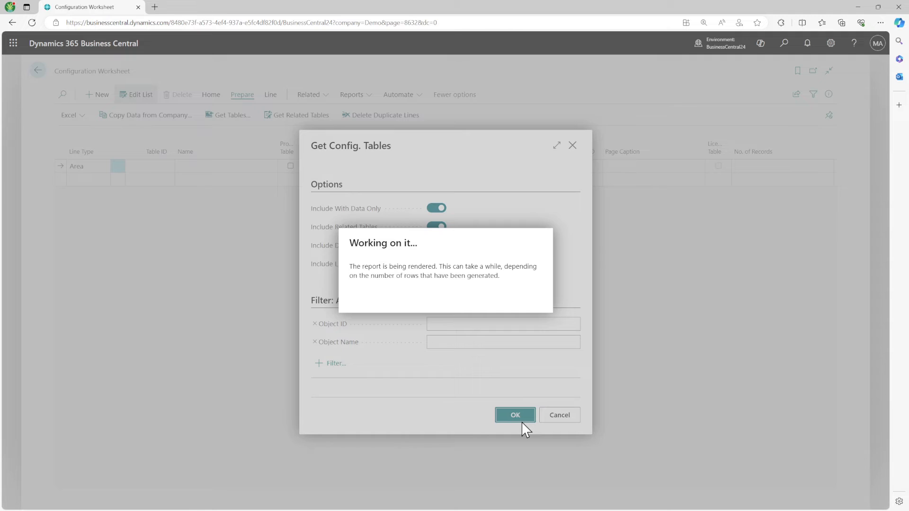
{"action": "left_click", "coordinate": [514, 415]}
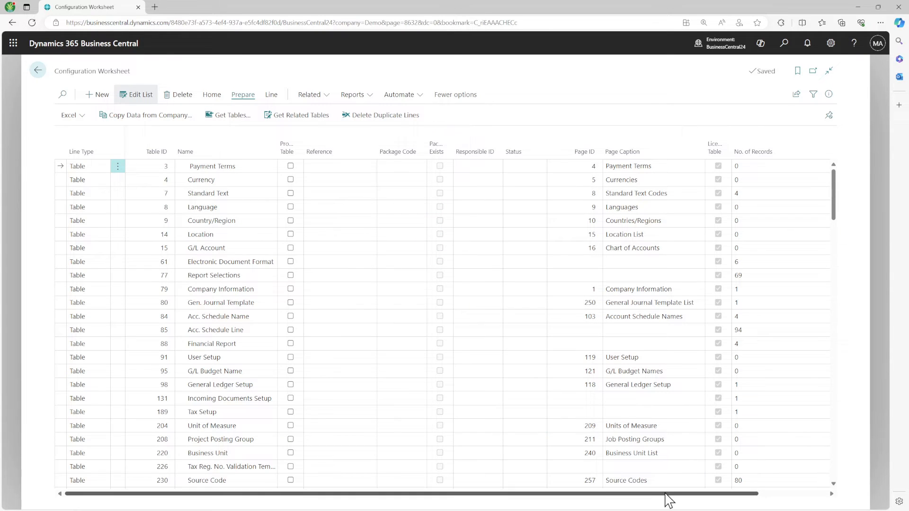
- Review the fetched table lines and their record counts down to the end of the worksheet
{"action": "scroll", "scroll_direction": "right", "scroll_amount": 3}
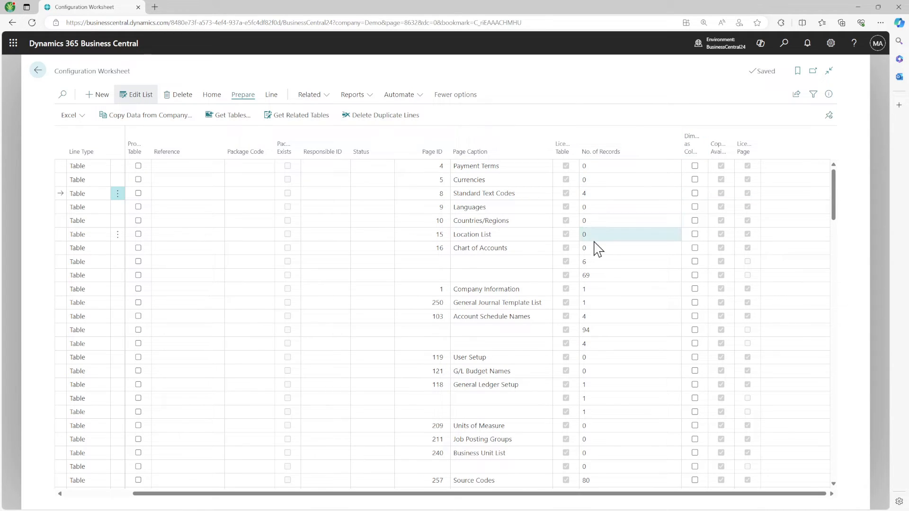
{"action": "left_click", "coordinate": [76, 261]}
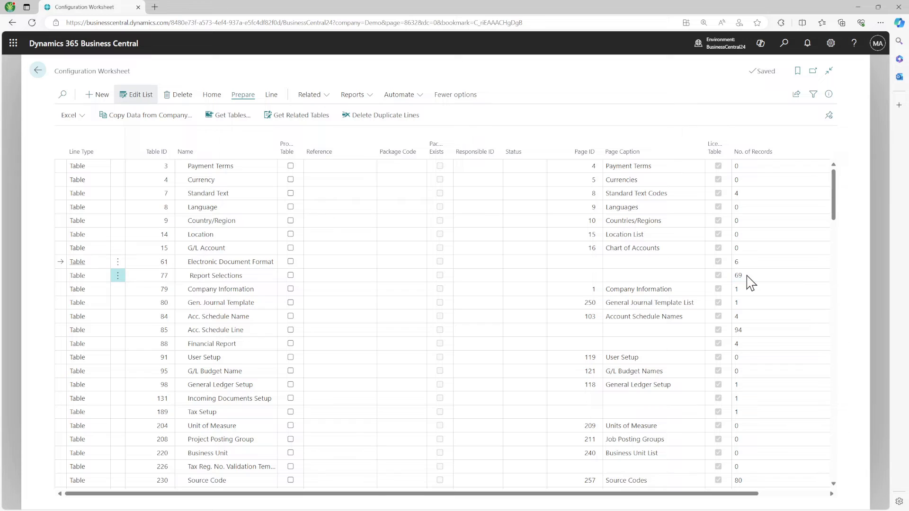
{"action": "left_click", "coordinate": [77, 276]}
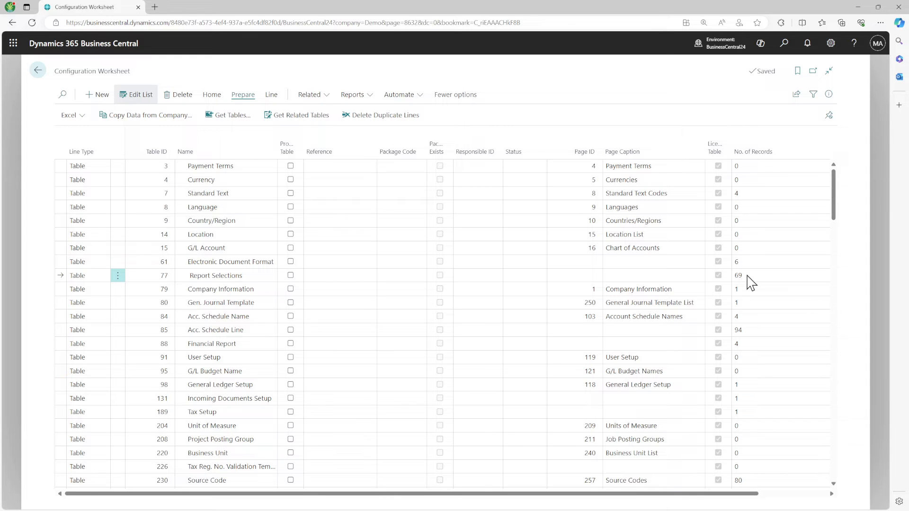
{"action": "scroll", "scroll_direction": "down", "scroll_amount": 3}
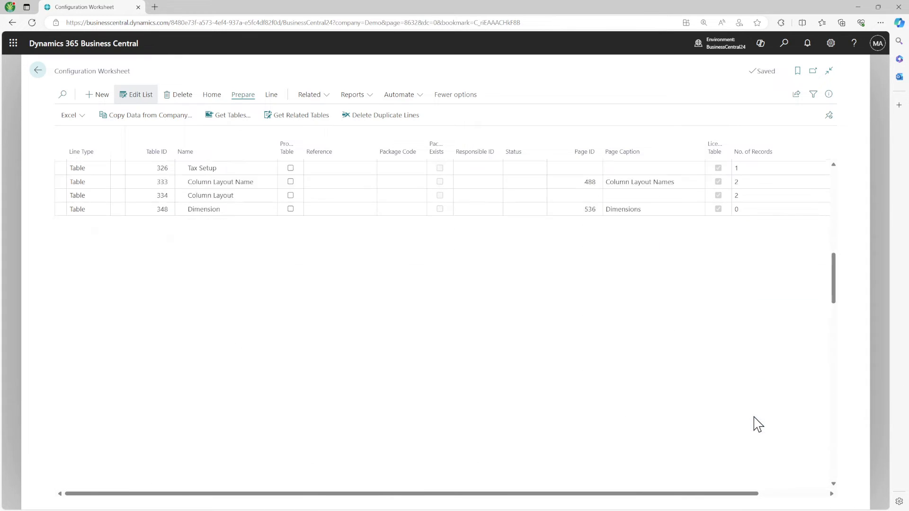
{"action": "scroll", "scroll_direction": "down", "scroll_amount": 3}
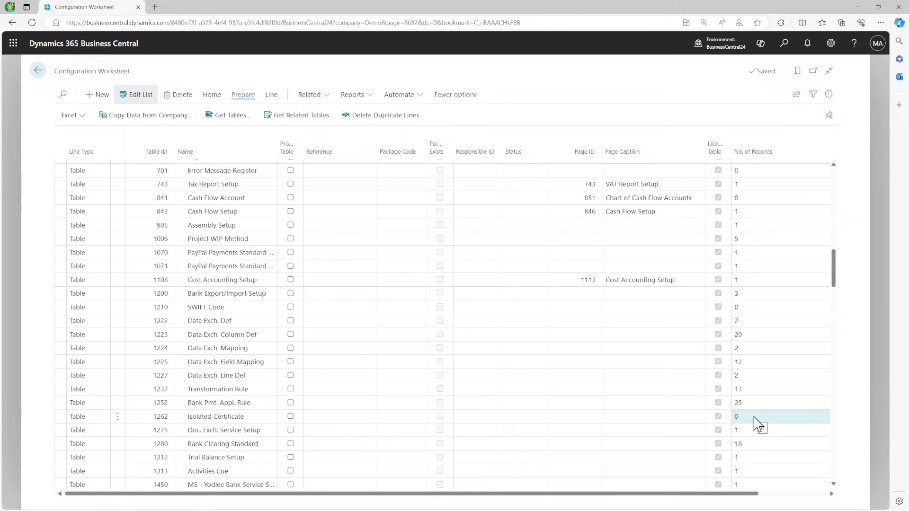
{"action": "scroll", "scroll_direction": "down", "scroll_amount": 3}
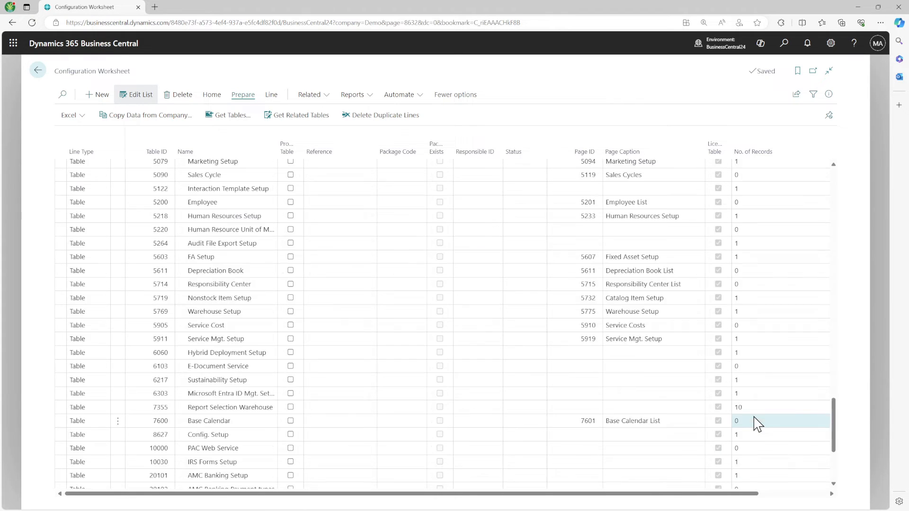
{"action": "scroll", "scroll_direction": "down", "scroll_amount": 3}
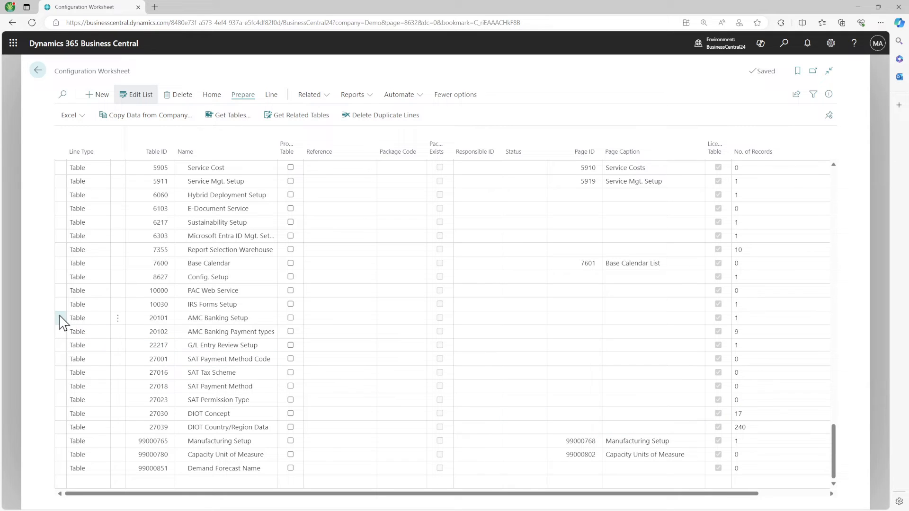
- Turn on Select More and mark the lines from PAC Web Service through DIOT Country/Region Data
{"action": "left_click", "coordinate": [77, 318]}
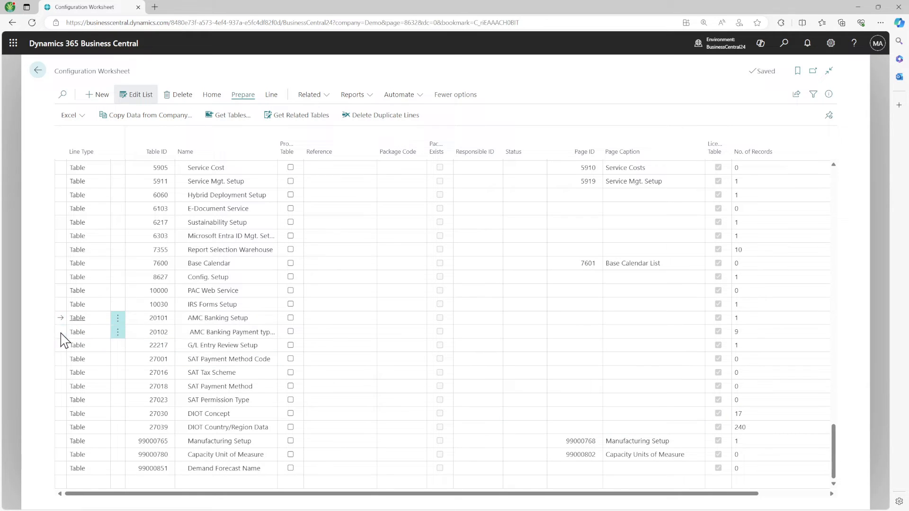
{"action": "left_click", "coordinate": [87, 359]}
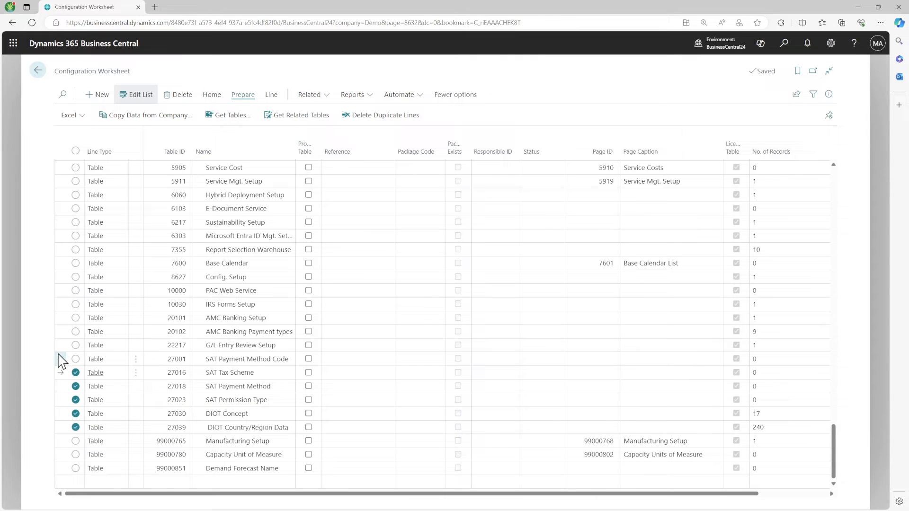
{"action": "left_click", "coordinate": [76, 332]}
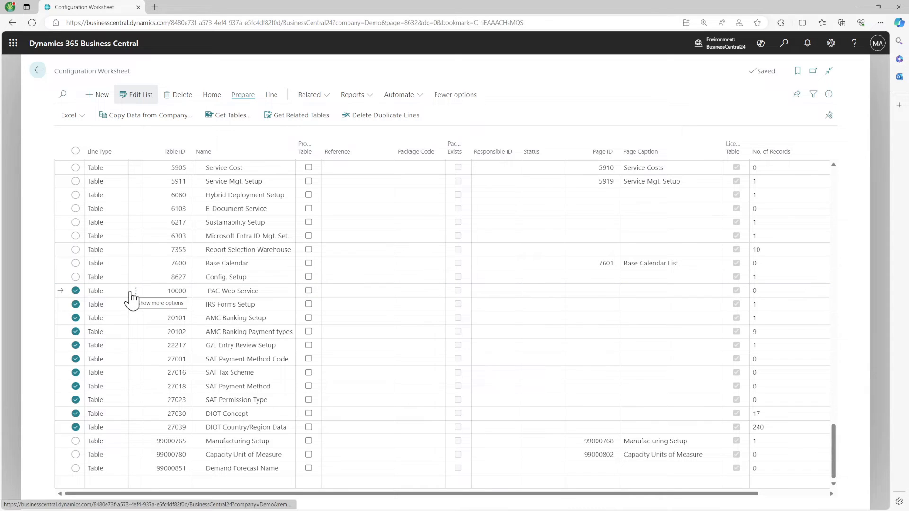
- Delete the marked PAC/SAT/DIOT worksheet lines and confirm the deletion
{"action": "left_click", "coordinate": [182, 94]}
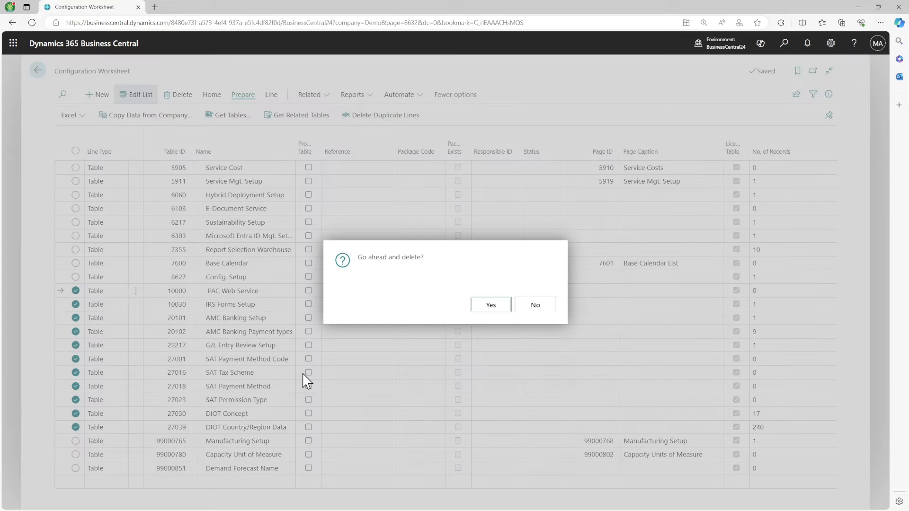
{"action": "left_click", "coordinate": [489, 304]}
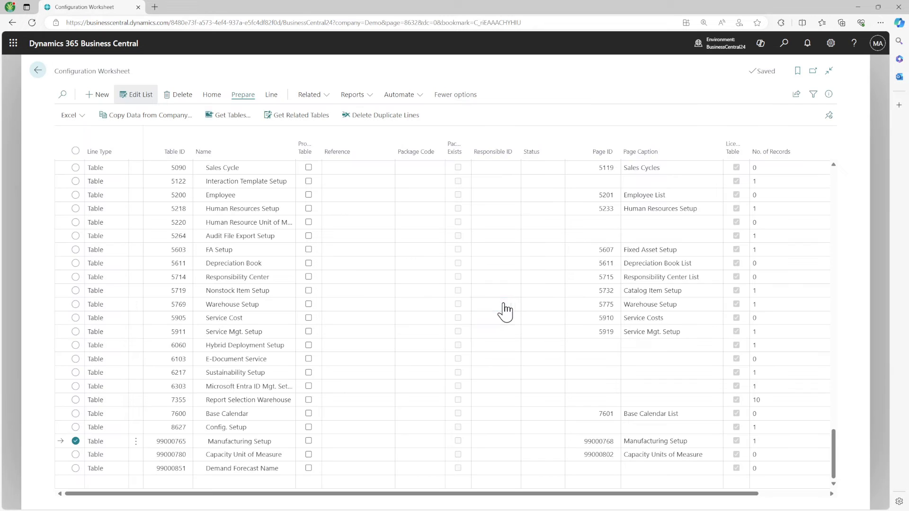
{"action": "left_click", "coordinate": [496, 304]}
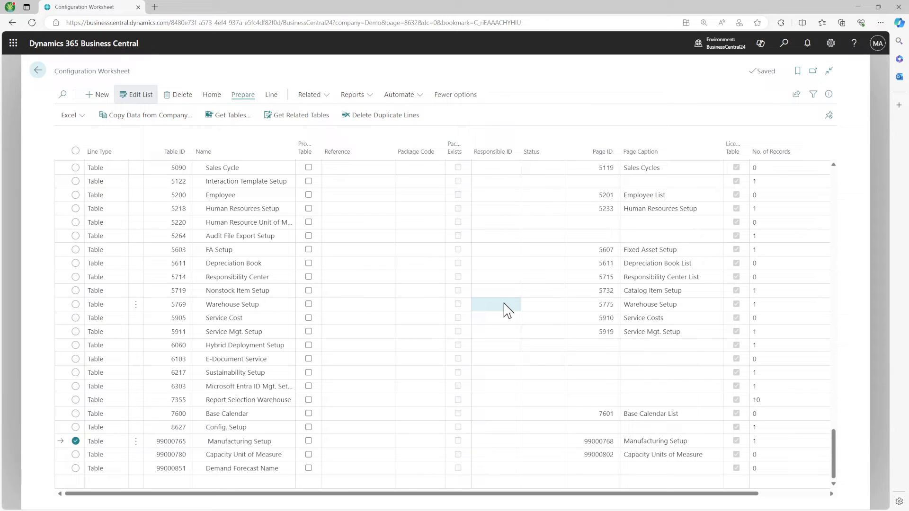
- Return to the first worksheet line and copy the Payment Terms table name
{"action": "scroll", "scroll_direction": "up", "scroll_amount": 3}
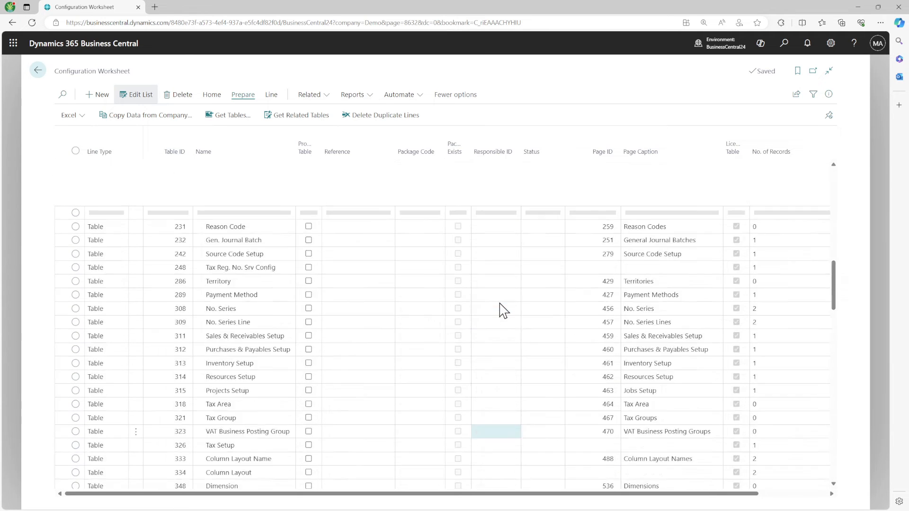
{"action": "scroll", "scroll_direction": "up", "scroll_amount": 3}
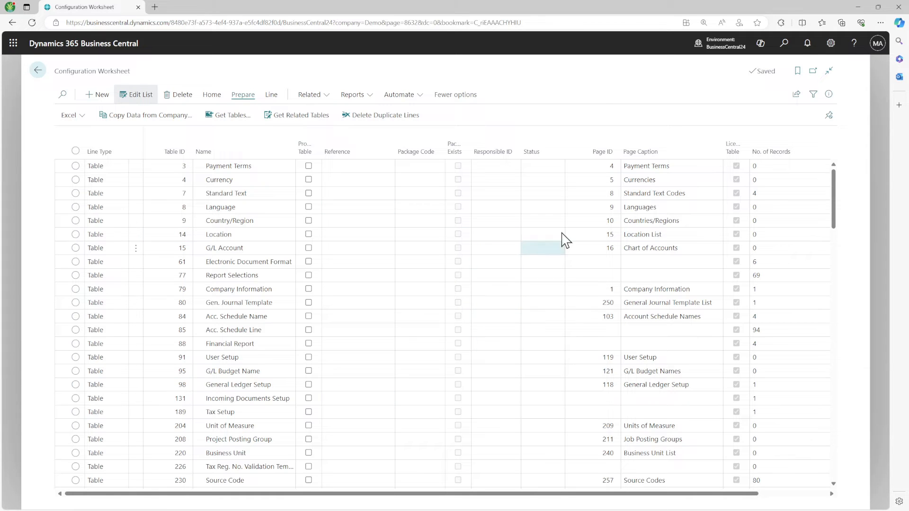
{"action": "scroll", "scroll_direction": "down", "scroll_amount": 3}
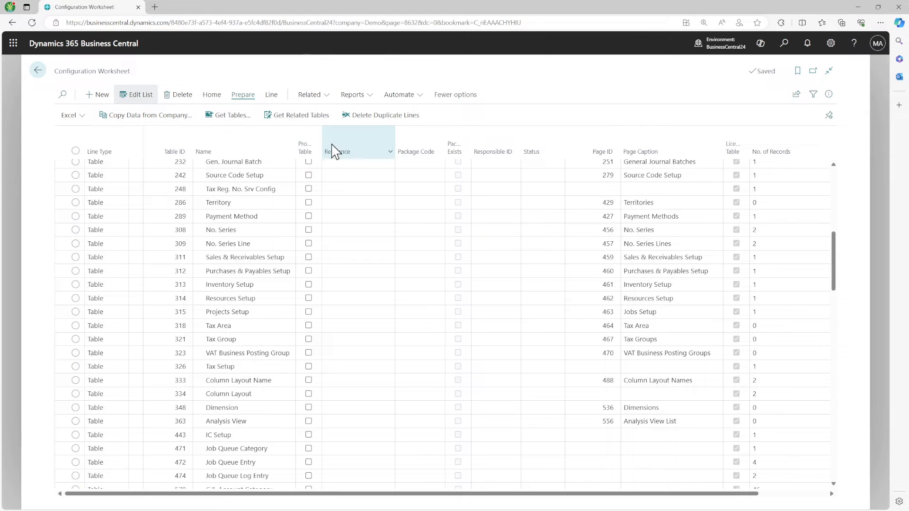
{"action": "mouse_move", "coordinate": [341, 151]}
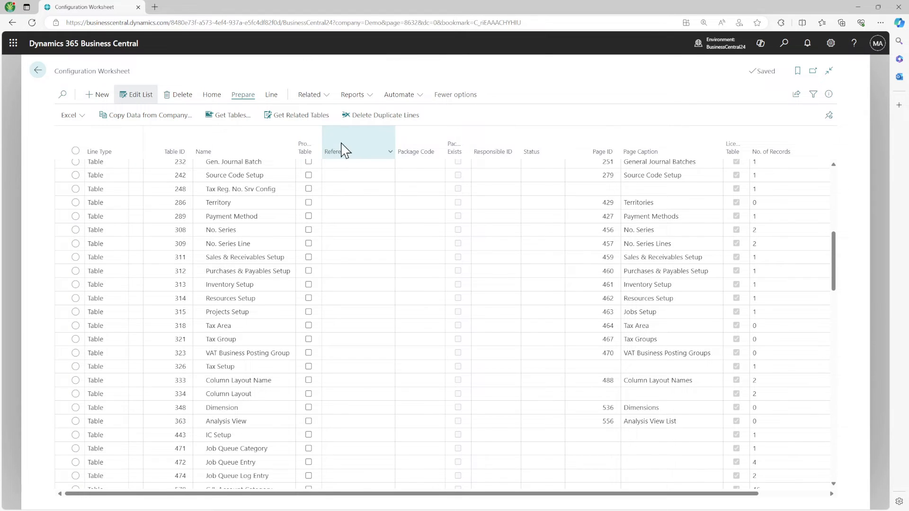
{"action": "scroll", "scroll_direction": "up", "scroll_amount": 3}
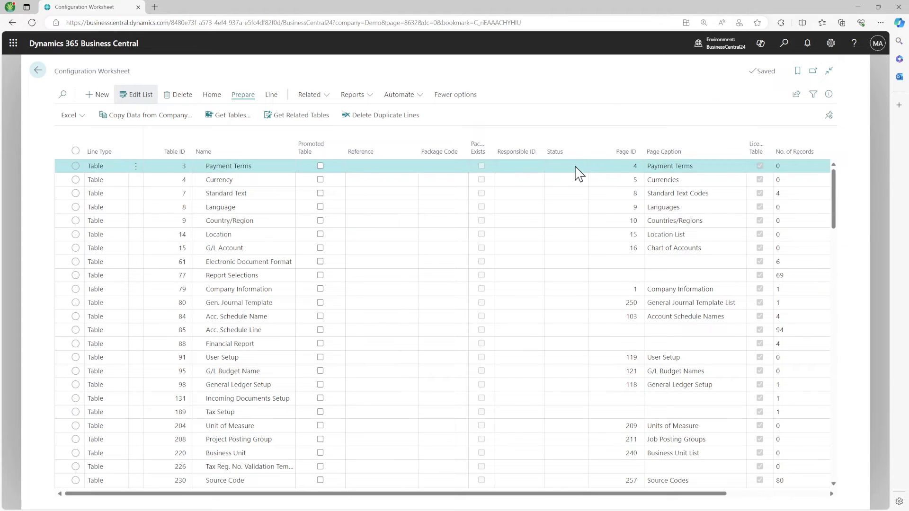
{"action": "left_click", "coordinate": [564, 167]}
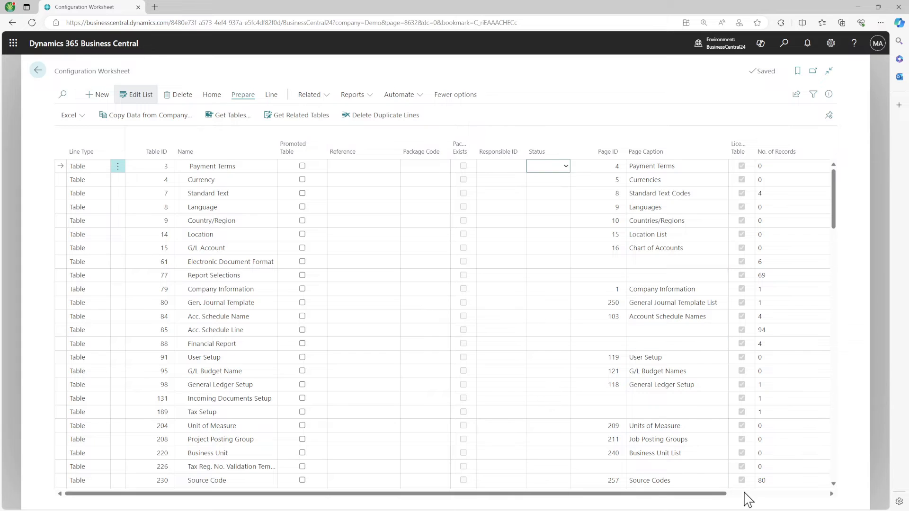
{"action": "mouse_move", "coordinate": [343, 503]}
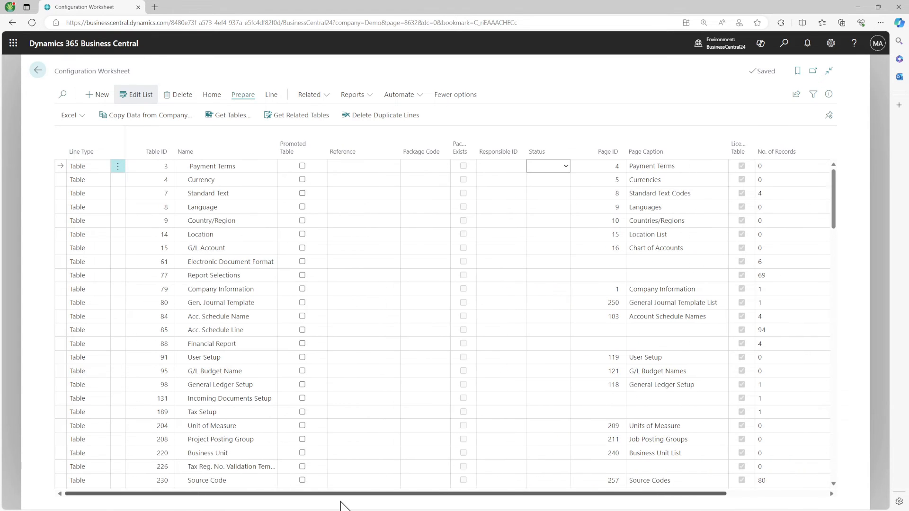
{"action": "mouse_move", "coordinate": [144, 114]}
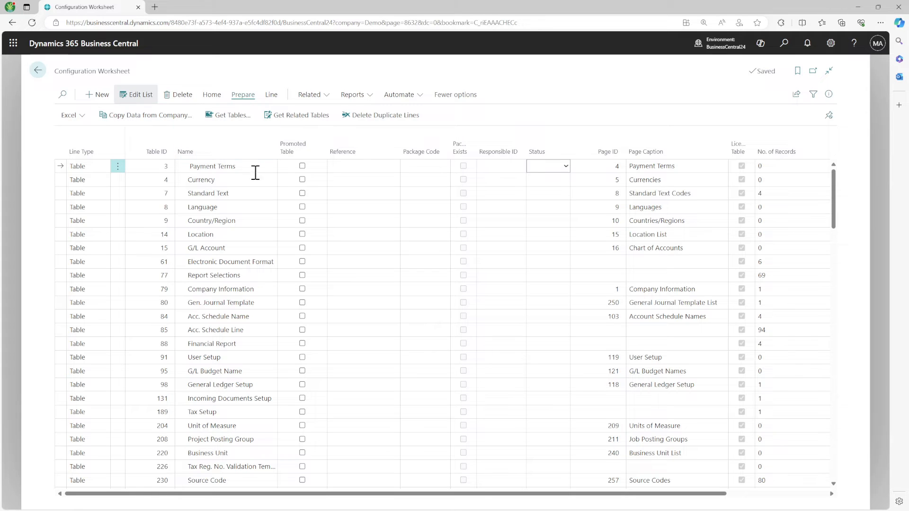
{"action": "right_click", "coordinate": [212, 166]}
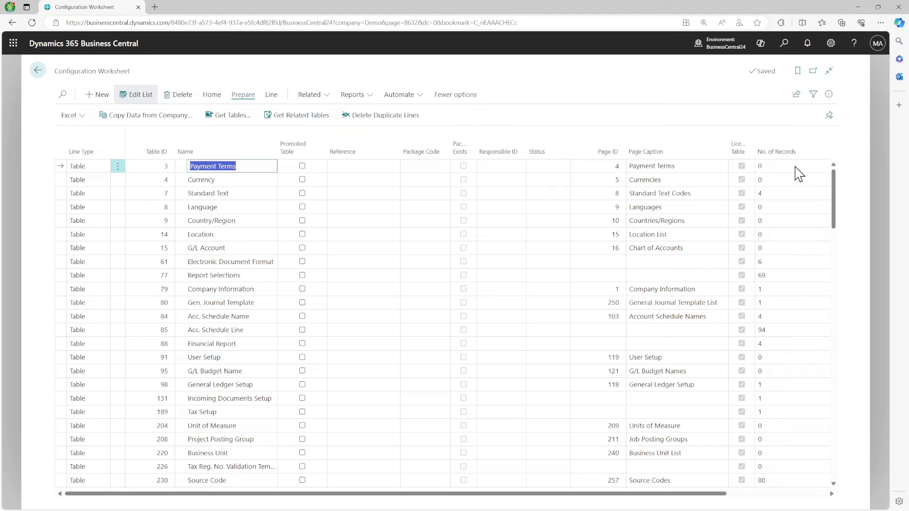
{"action": "left_click", "coordinate": [783, 43]}
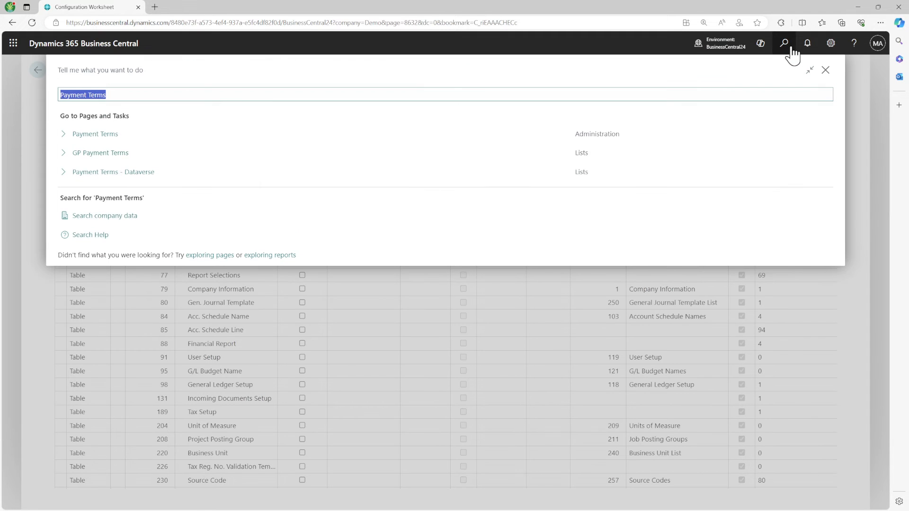
{"action": "left_click", "coordinate": [95, 134]}
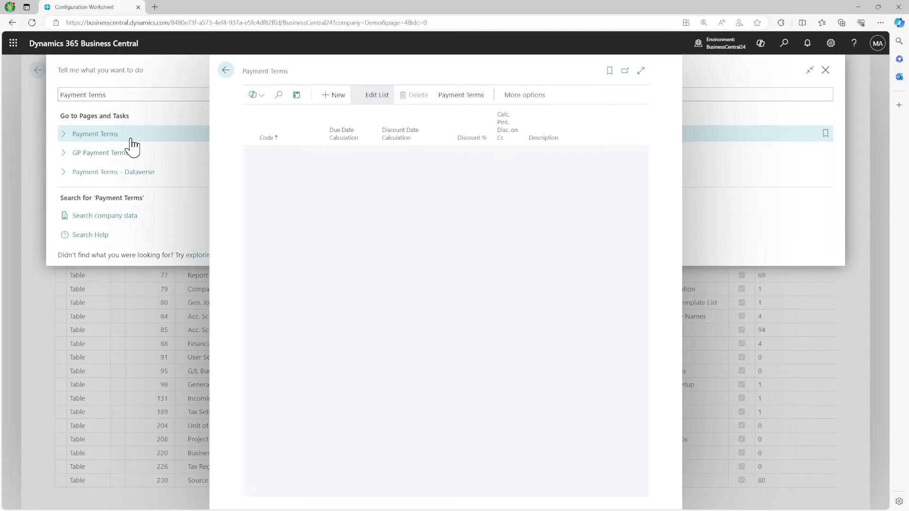
{"action": "left_click", "coordinate": [95, 133]}
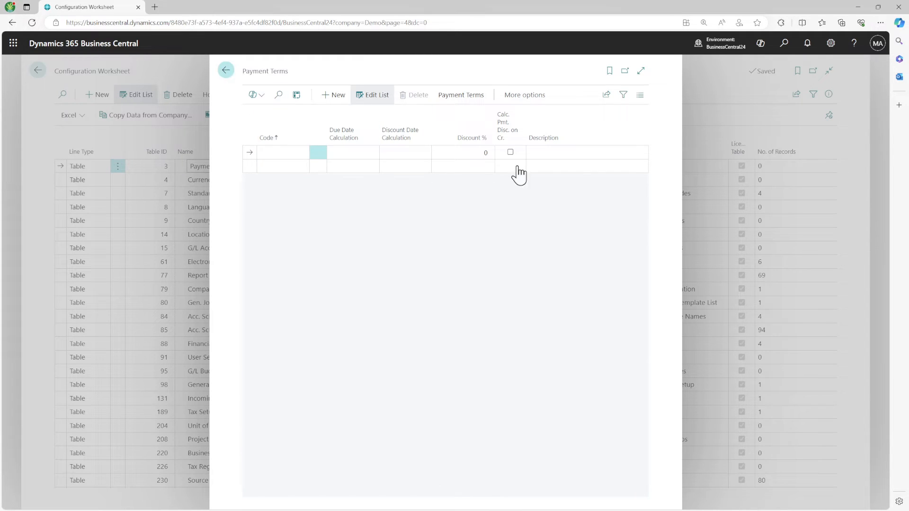
{"action": "left_click", "coordinate": [225, 70]}
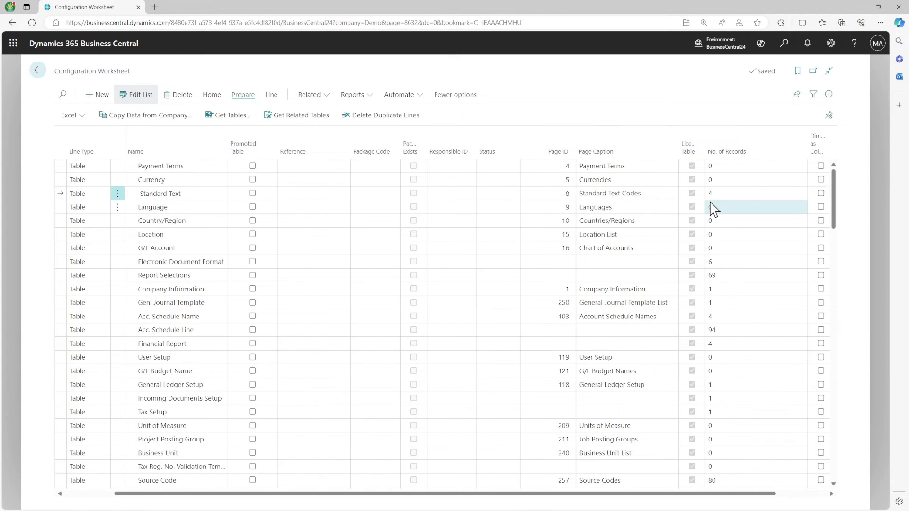
{"action": "left_click", "coordinate": [152, 208]}
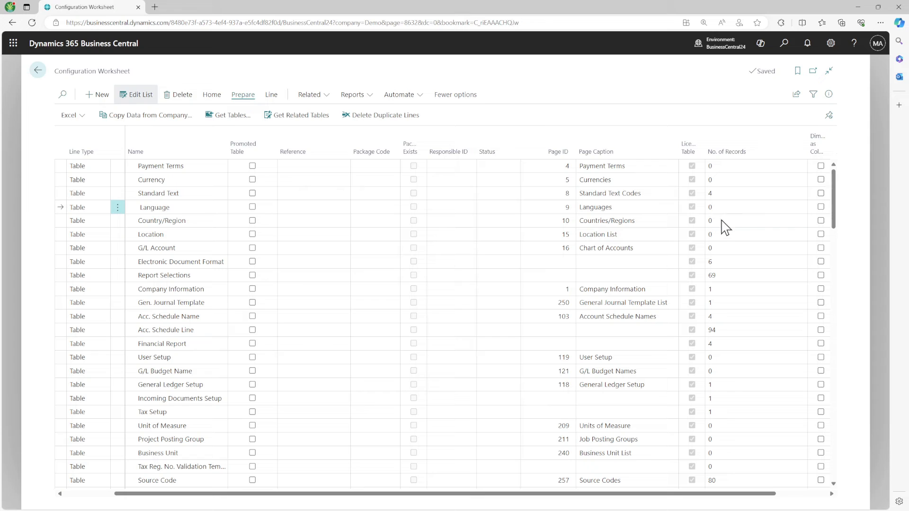
{"action": "left_click", "coordinate": [151, 234]}
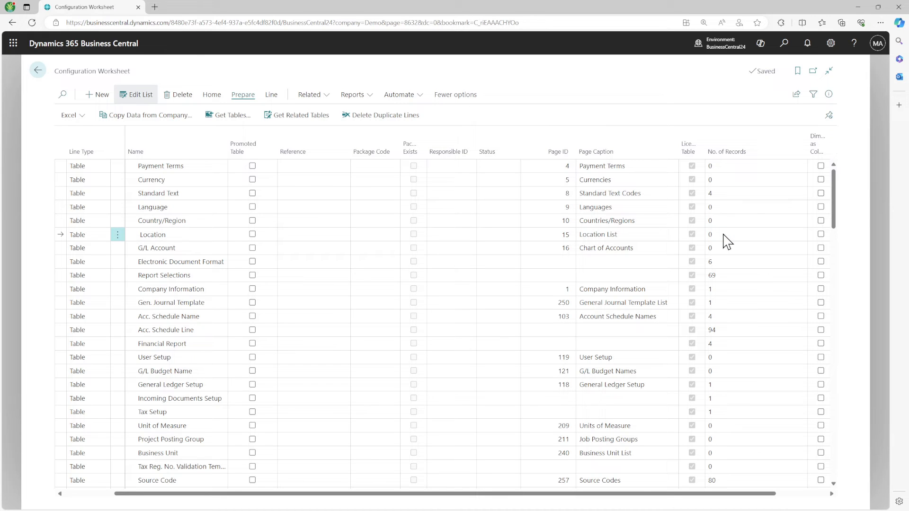
{"action": "scroll", "scroll_direction": "down", "scroll_amount": 3}
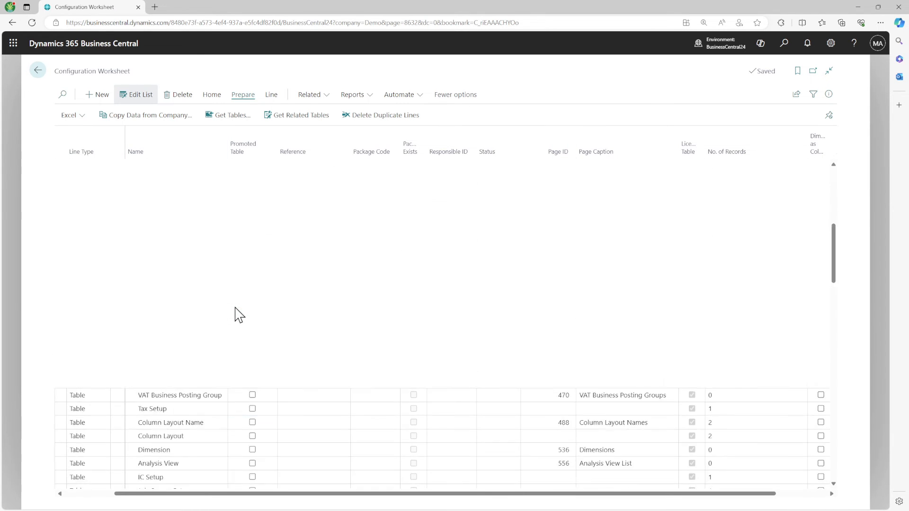
{"action": "scroll", "scroll_direction": "up", "scroll_amount": 3}
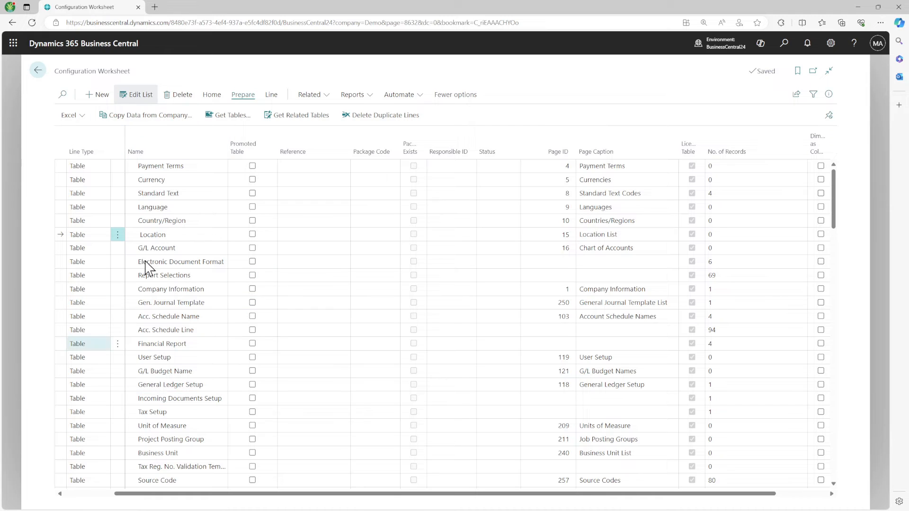
{"action": "left_click", "coordinate": [174, 142]}
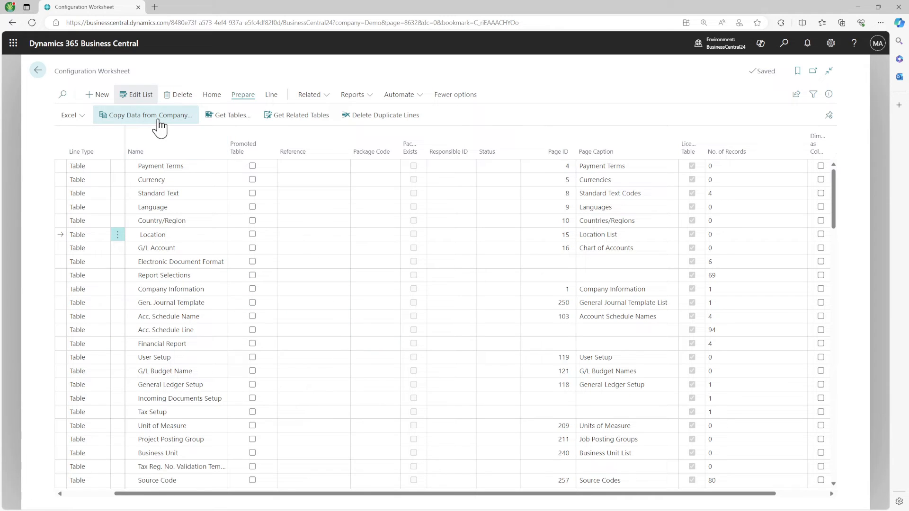
- Open Copy Data from Company for CRONUS USA, Inc. and select every table line
{"action": "left_click", "coordinate": [146, 115]}
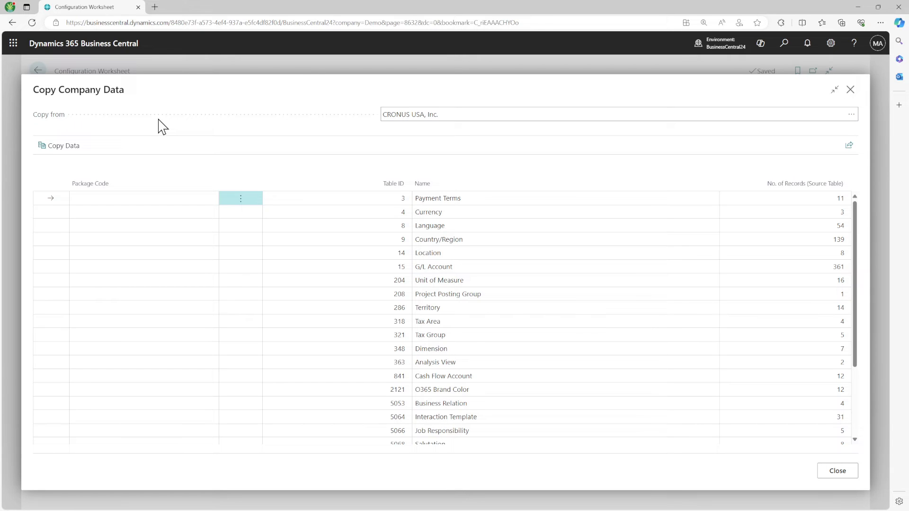
{"action": "left_click", "coordinate": [377, 211]}
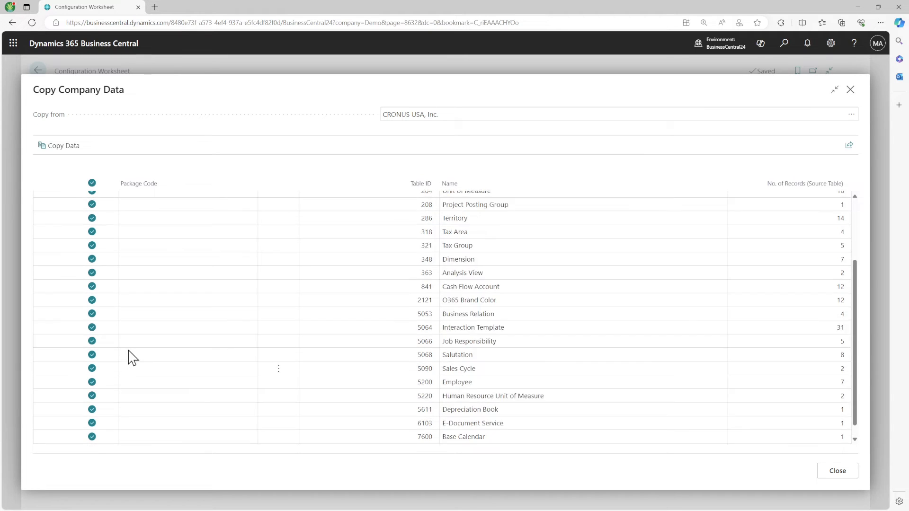
{"action": "scroll", "scroll_direction": "up", "scroll_amount": 3}
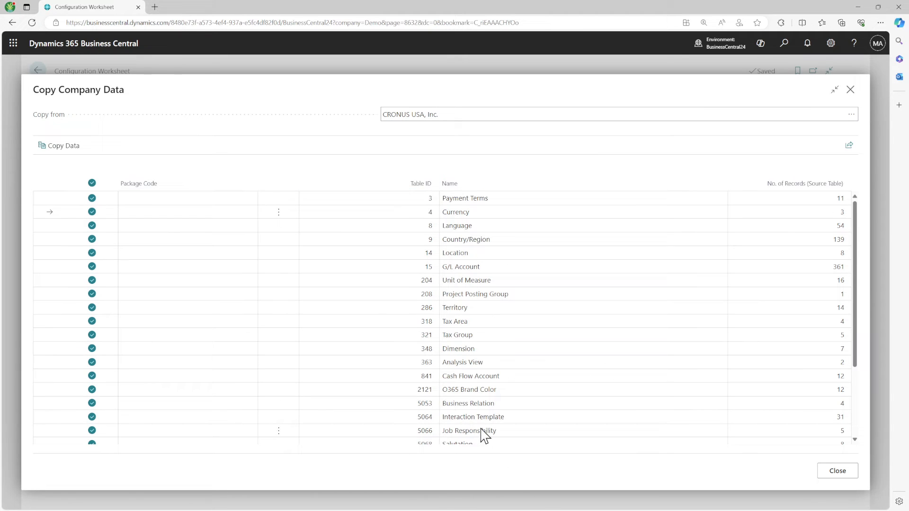
{"action": "mouse_move", "coordinate": [591, 354]}
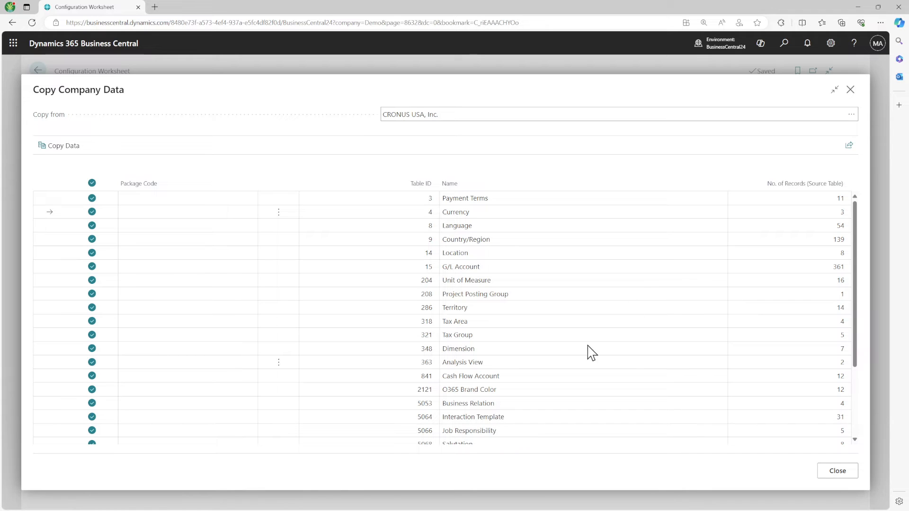
{"action": "scroll", "scroll_direction": "down", "scroll_amount": 3}
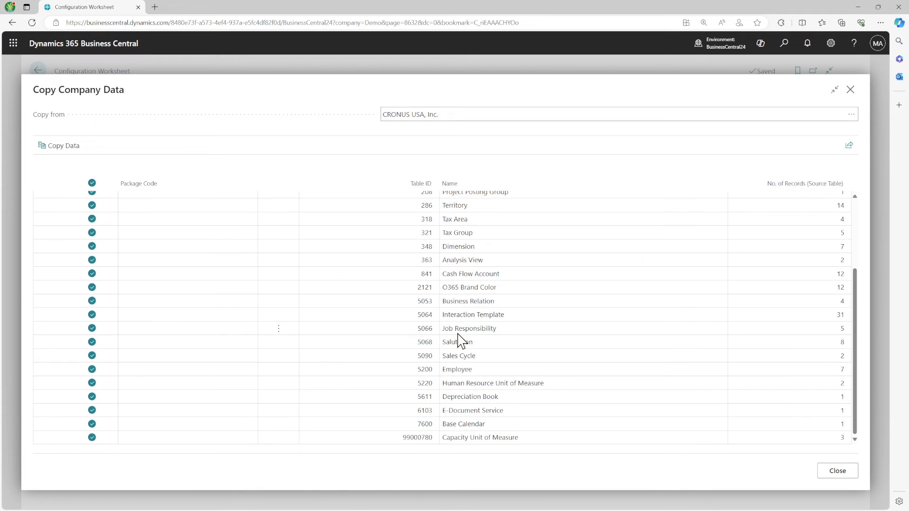
{"action": "mouse_move", "coordinate": [151, 283]}
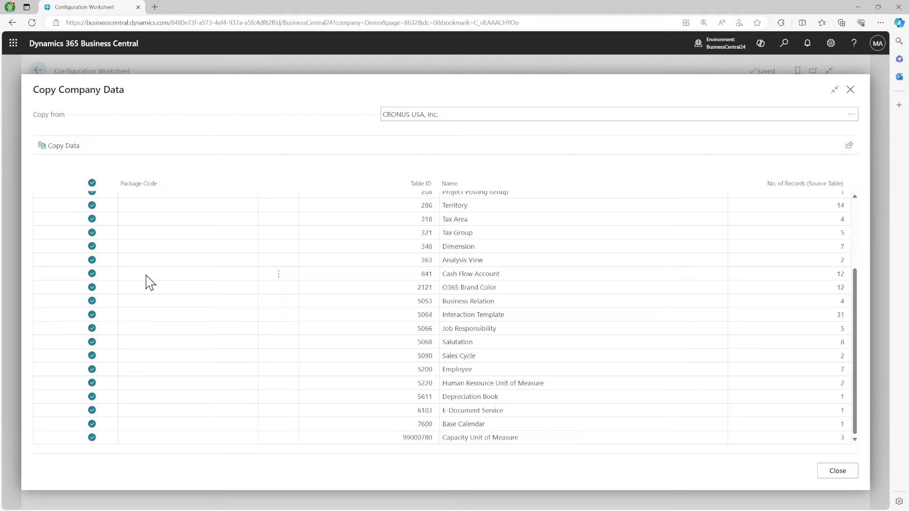
{"action": "scroll", "scroll_direction": "up", "scroll_amount": 3}
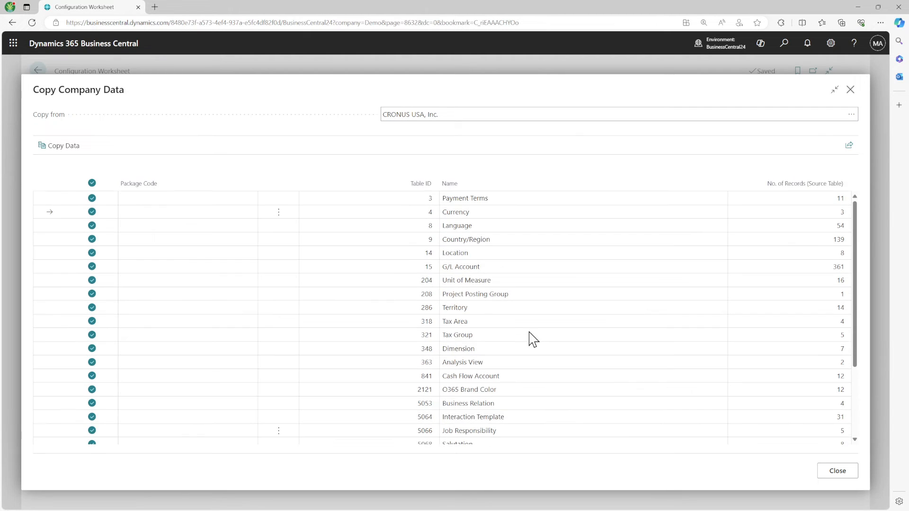
{"action": "mouse_move", "coordinate": [585, 225]}
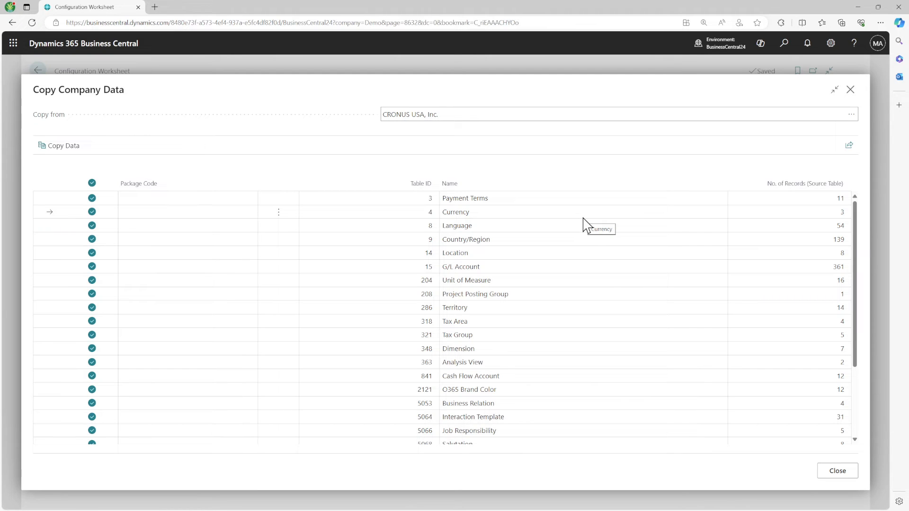
{"action": "mouse_move", "coordinate": [435, 255]}
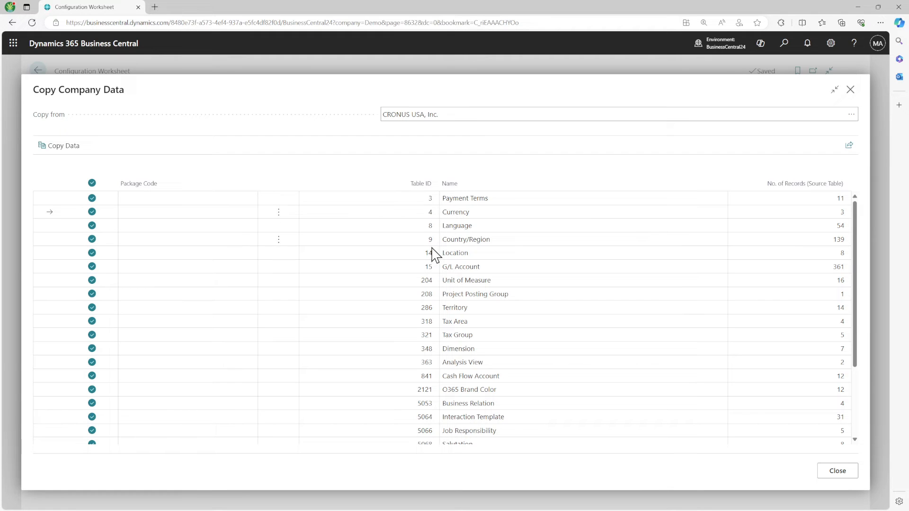
{"action": "mouse_move", "coordinate": [851, 90]}
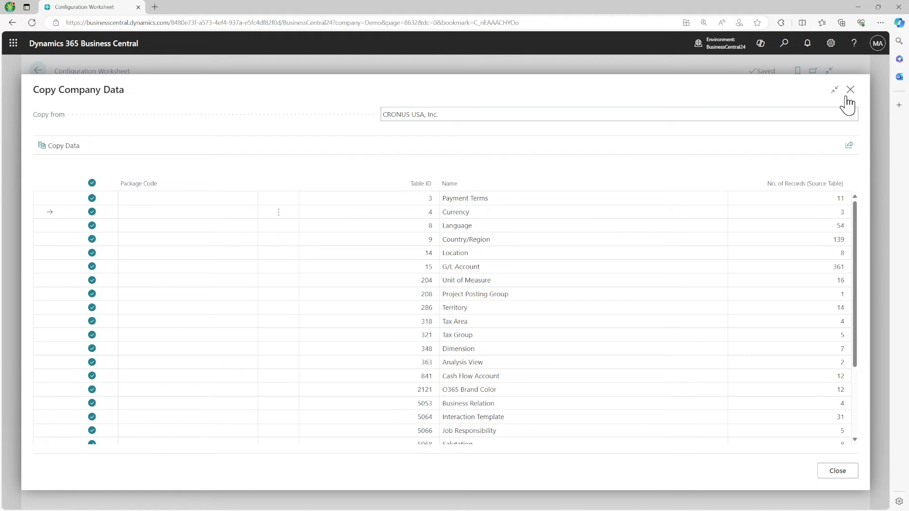
- Close the Copy Company Data page and return to the Configuration Worksheet lines
{"action": "left_click", "coordinate": [851, 90]}
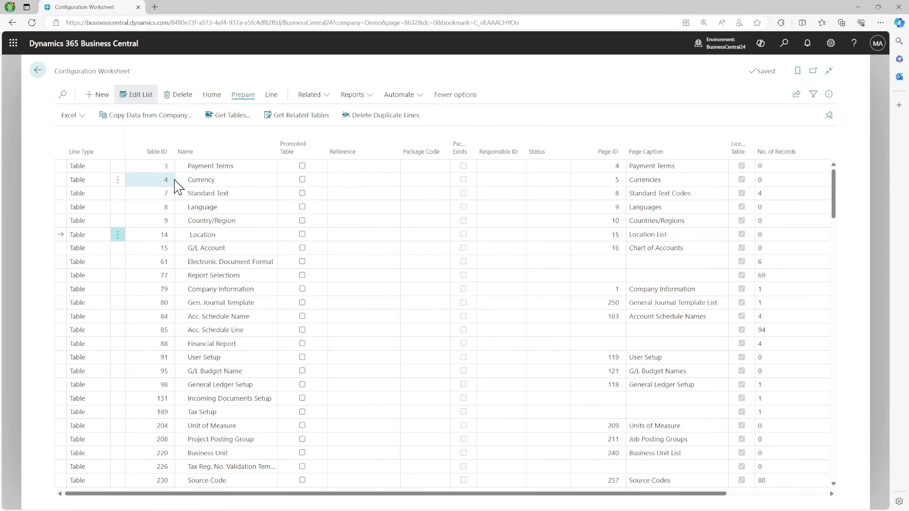
{"action": "left_click", "coordinate": [226, 193]}
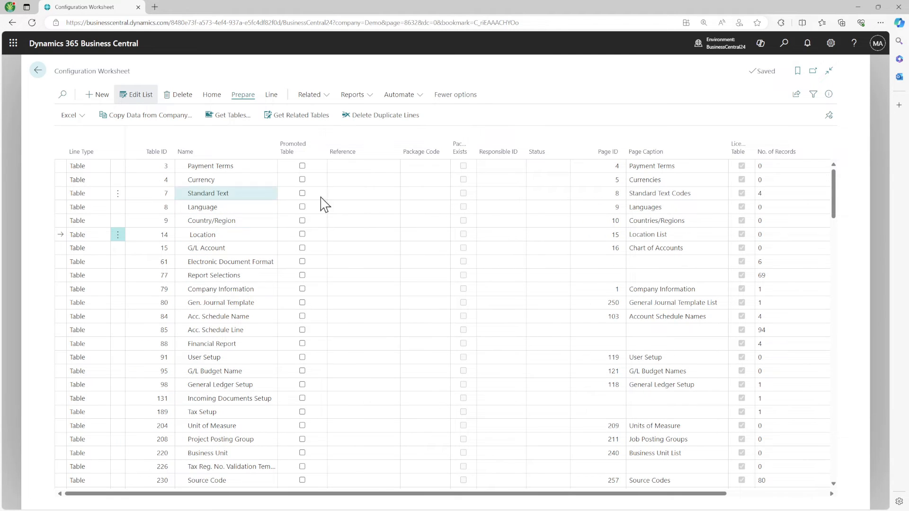
{"action": "left_click", "coordinate": [157, 220]}
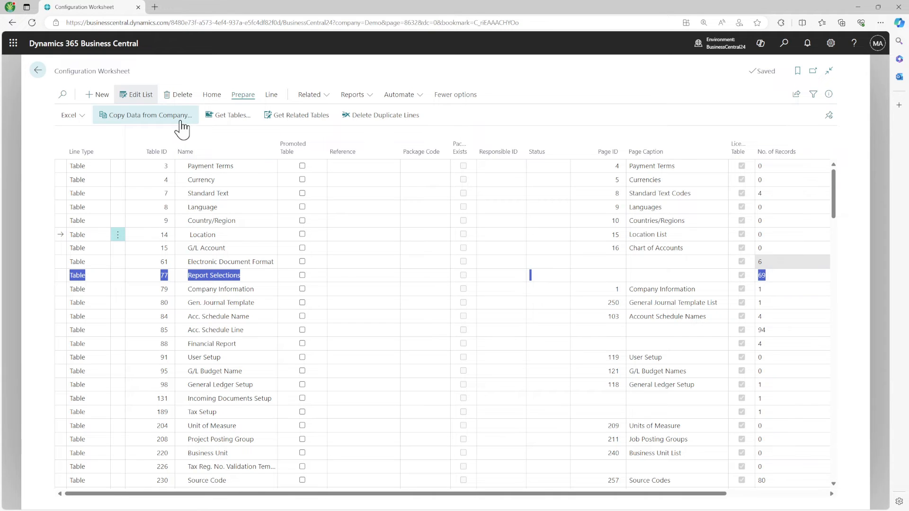
- Reopen Copy Company Data with CRONUS USA, Inc. as source and show Page Inspection beside it
{"action": "left_click", "coordinate": [148, 114]}
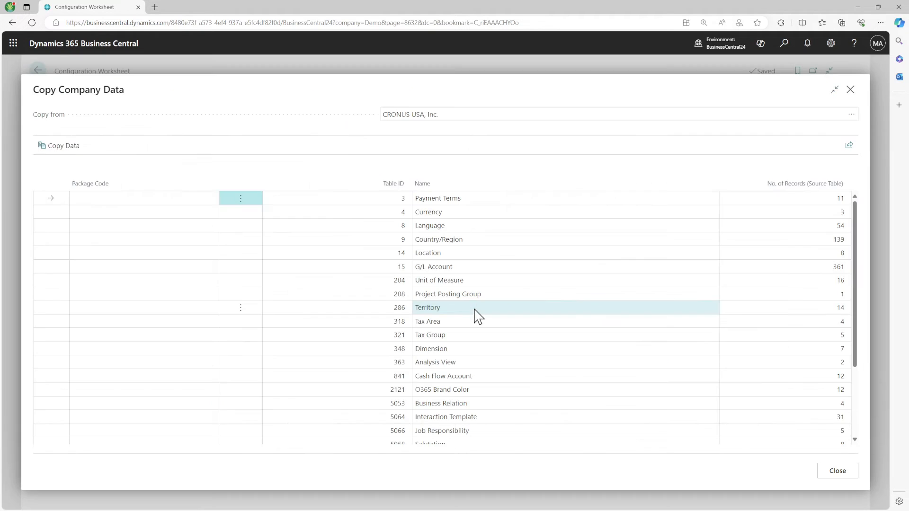
{"action": "mouse_move", "coordinate": [827, 148]}
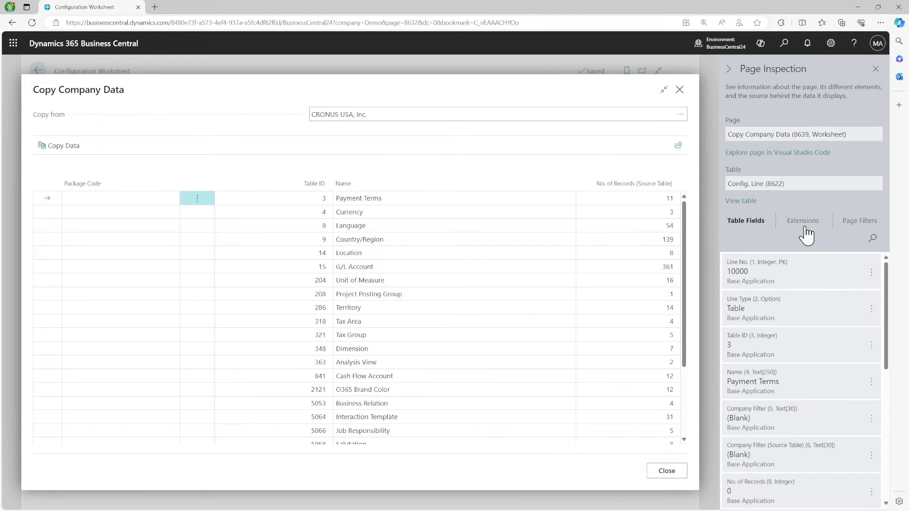
- Review the Page Filters: source CRONUS USA, Inc., nonzero source records, licensed tables
{"action": "left_click", "coordinate": [860, 221]}
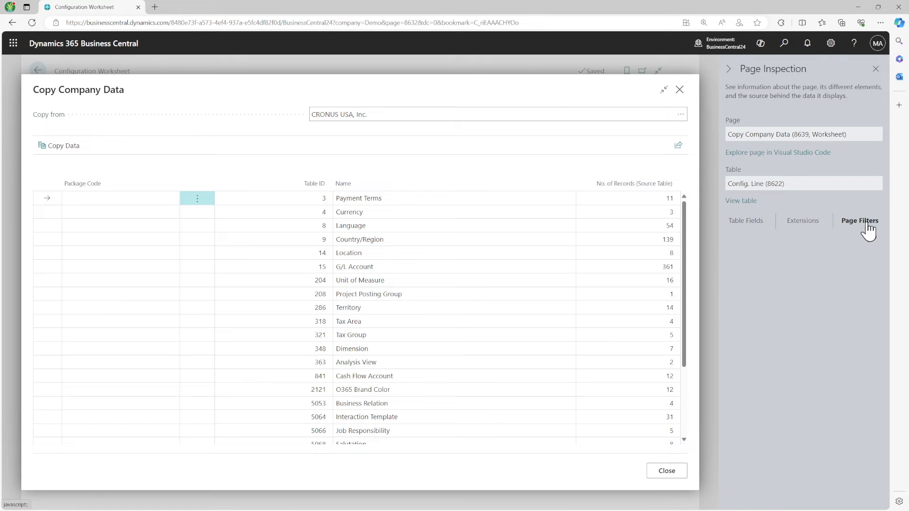
{"action": "left_click", "coordinate": [860, 220]}
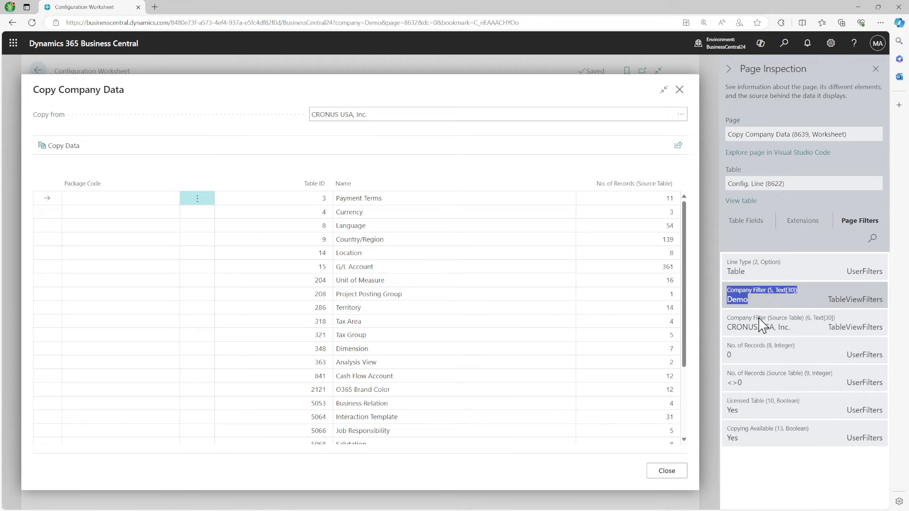
{"action": "left_click", "coordinate": [779, 322]}
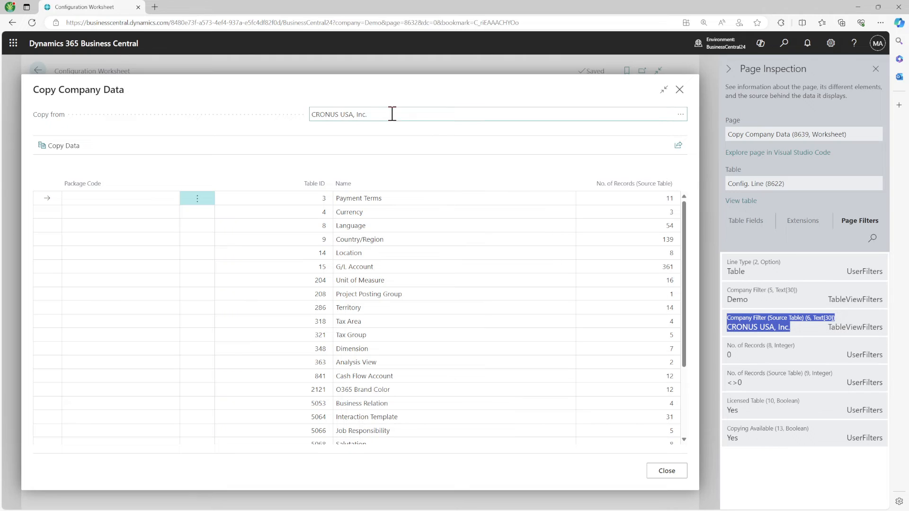
{"action": "mouse_move", "coordinate": [752, 345]}
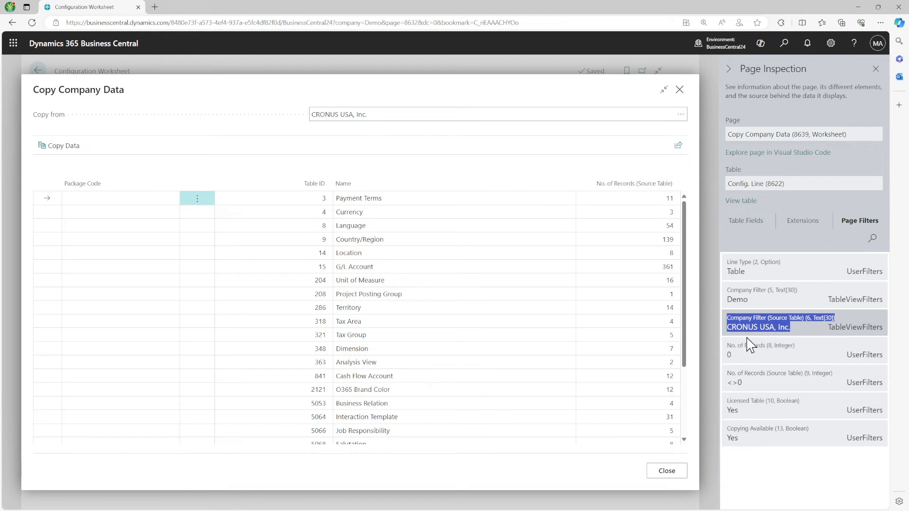
{"action": "left_click", "coordinate": [730, 355]}
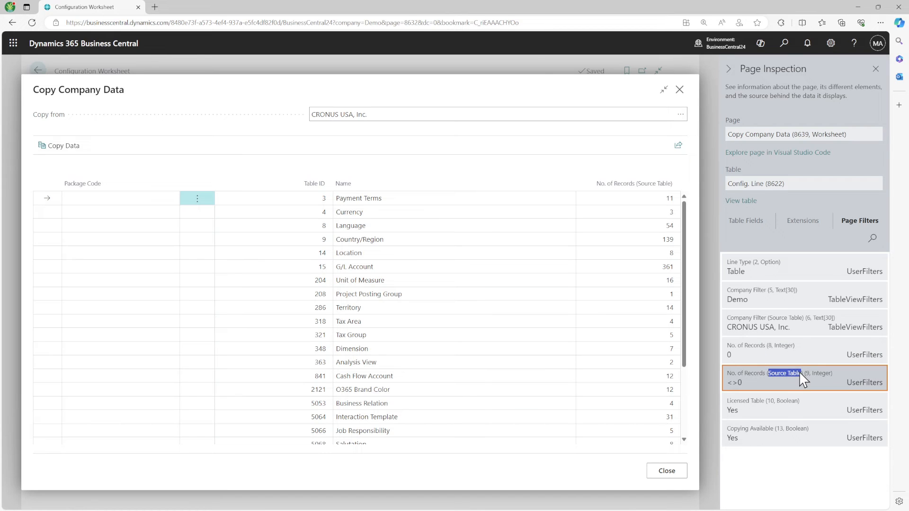
{"action": "left_click", "coordinate": [754, 383]}
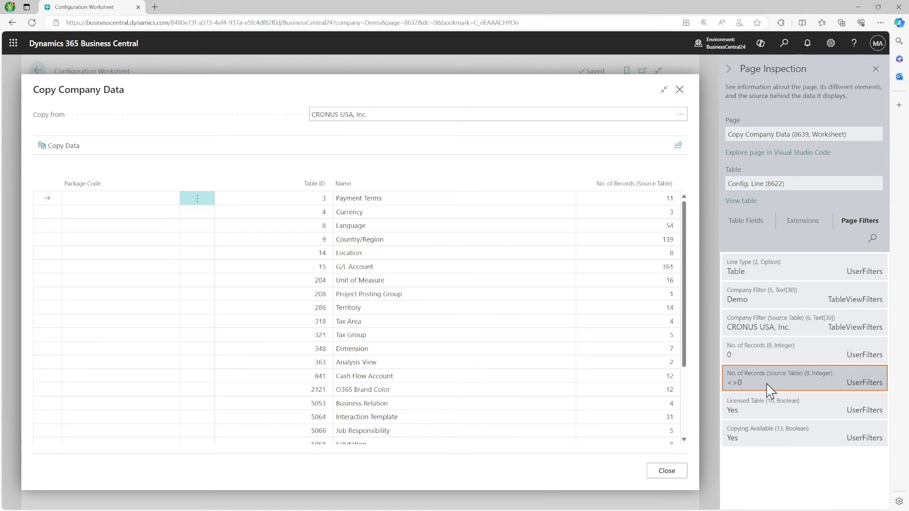
{"action": "left_click", "coordinate": [804, 406]}
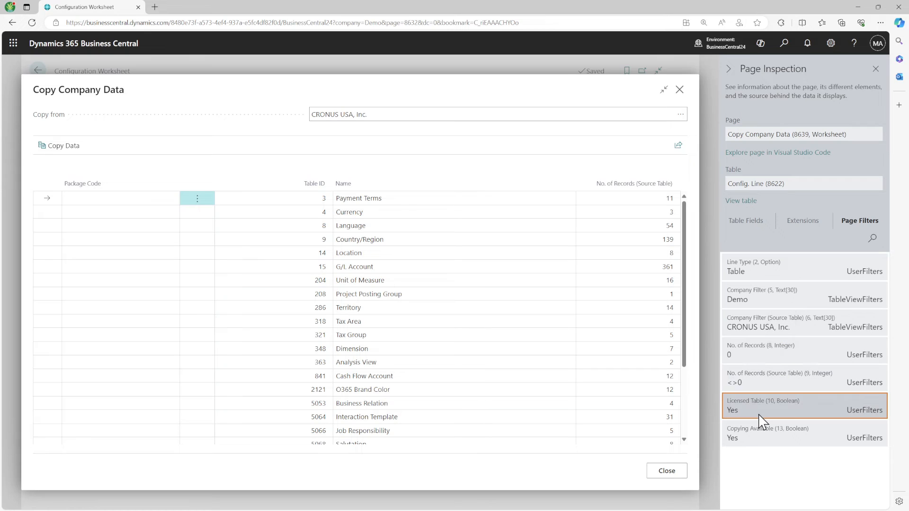
{"action": "mouse_move", "coordinate": [771, 449]}
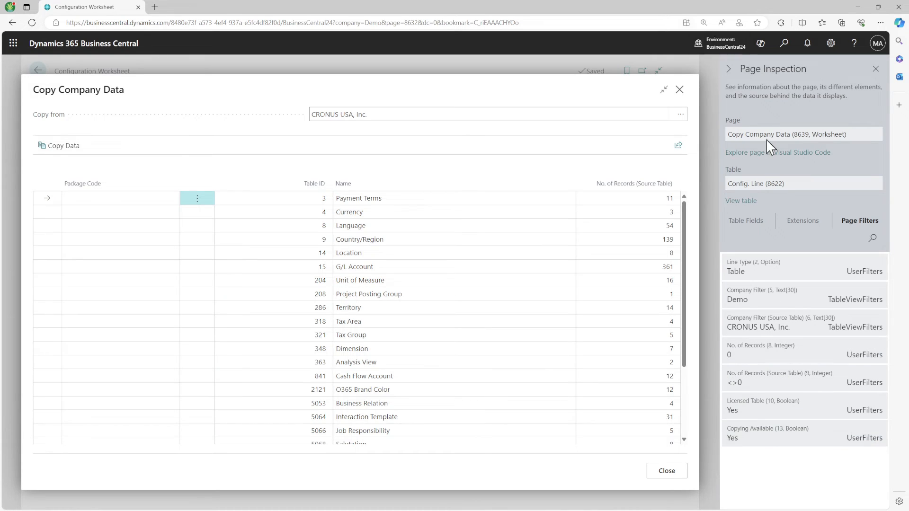
- Close Copy Company Data and return to the Configuration Worksheet
{"action": "left_click", "coordinate": [666, 471]}
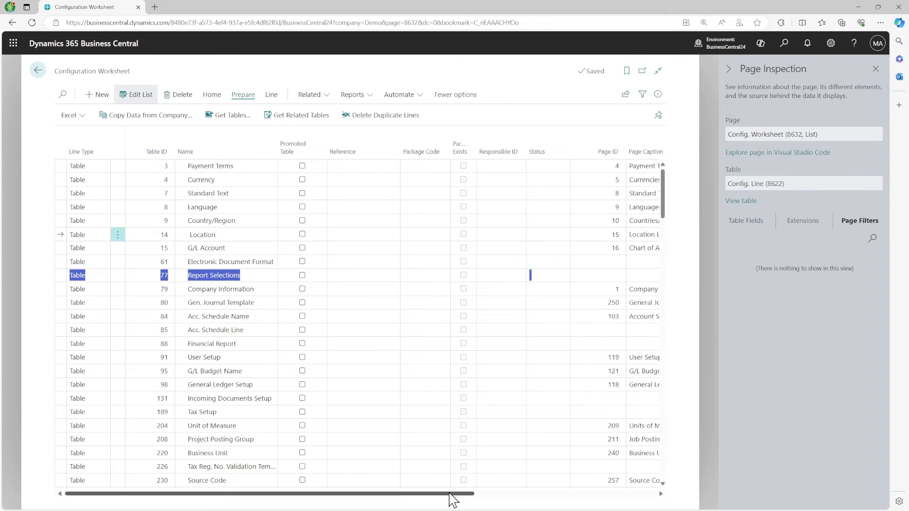
- Reopen Copy Company Data and switch the source company to My Company
{"action": "scroll", "scroll_direction": "right", "scroll_amount": 3}
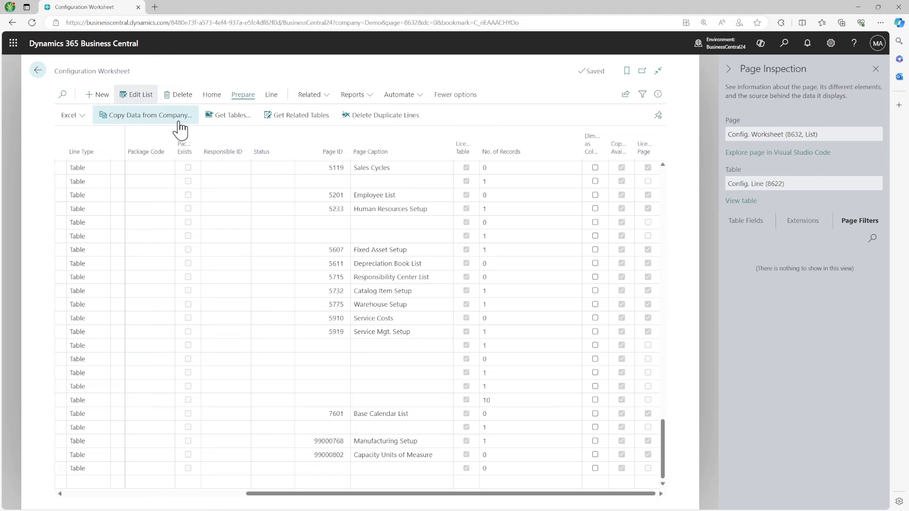
{"action": "left_click", "coordinate": [146, 114]}
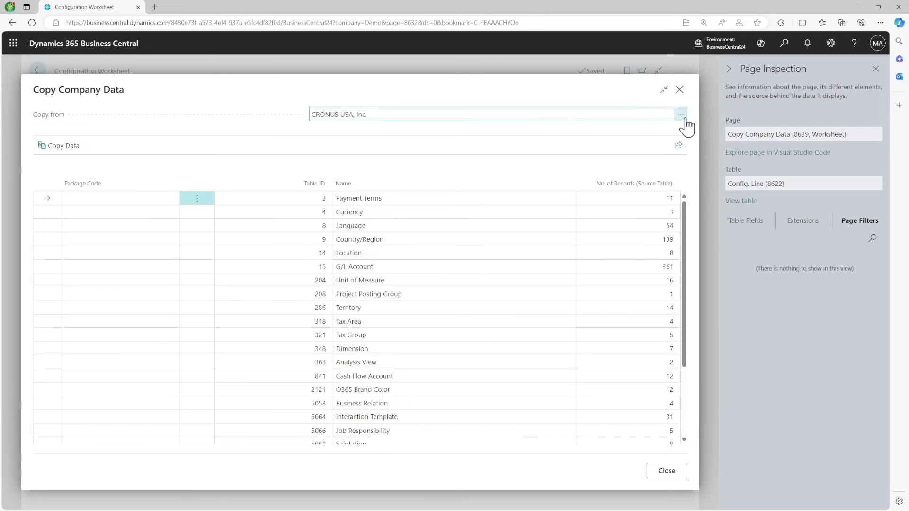
{"action": "left_click", "coordinate": [680, 114]}
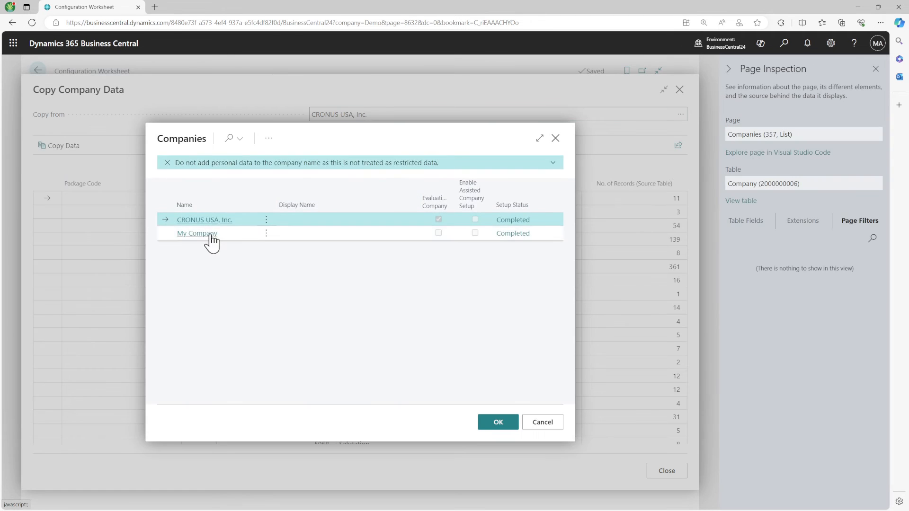
{"action": "left_click", "coordinate": [197, 233]}
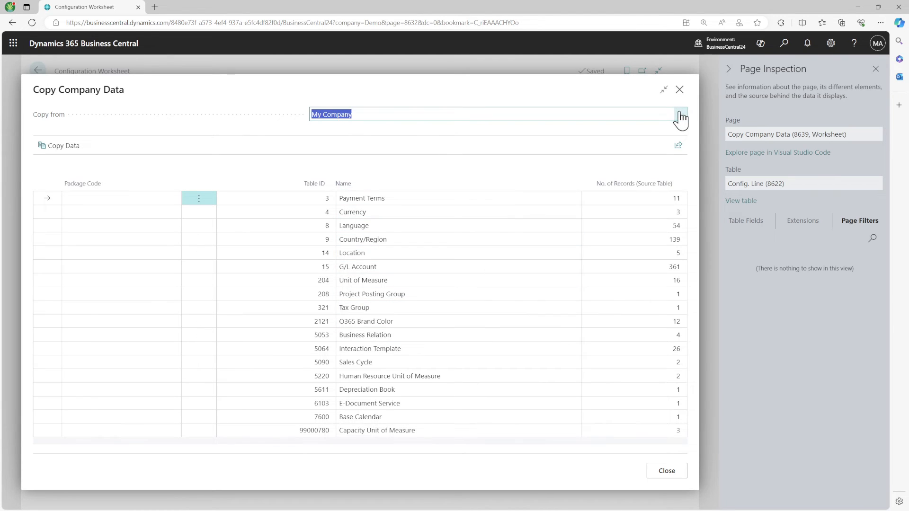
- Switch the source back to CRONUS USA, Inc. and review its tables' source record counts
{"action": "left_click", "coordinate": [680, 115]}
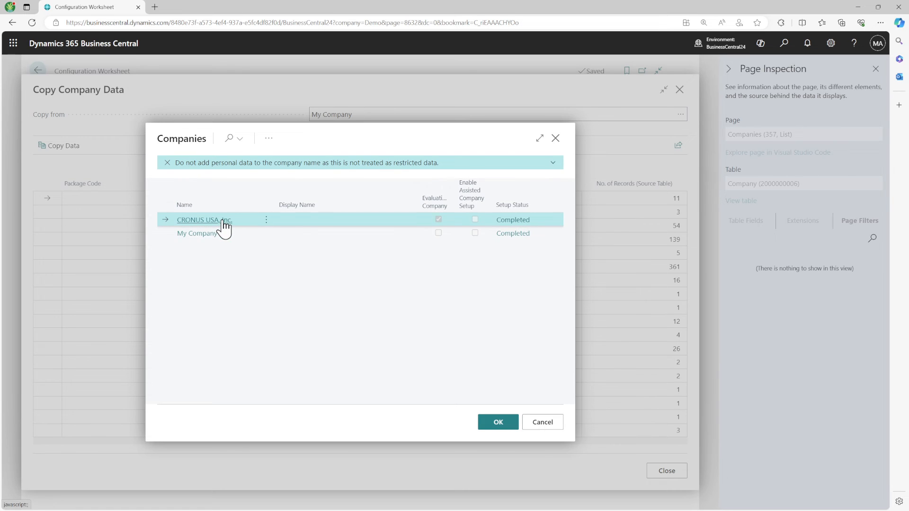
{"action": "left_click", "coordinate": [497, 423]}
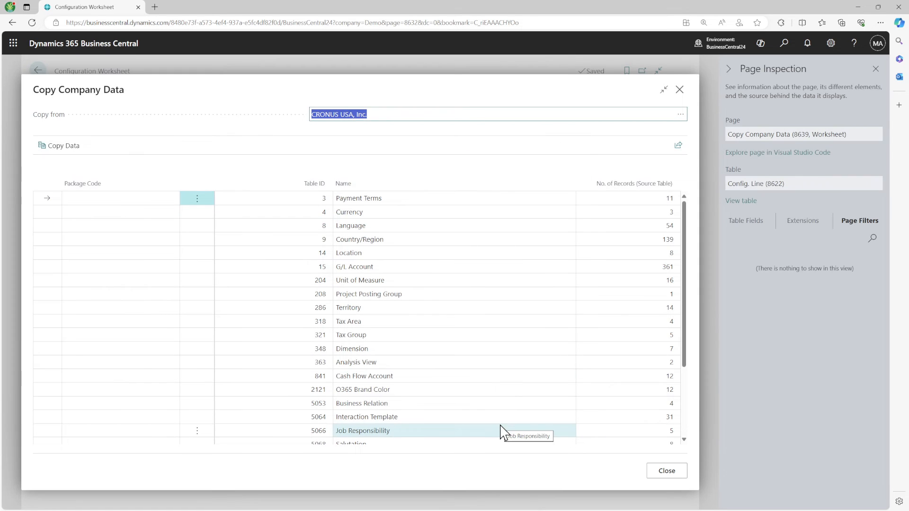
{"action": "scroll", "scroll_direction": "down", "scroll_amount": 3}
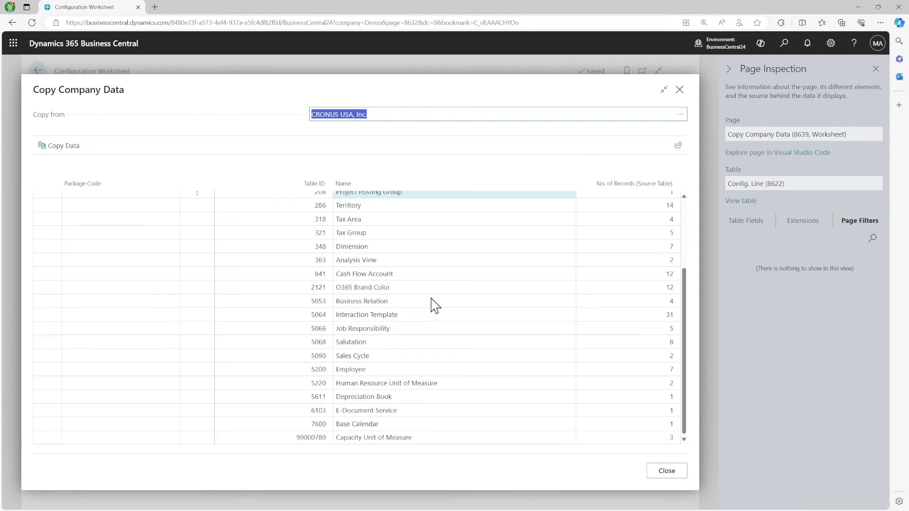
{"action": "scroll", "scroll_direction": "up", "scroll_amount": 3}
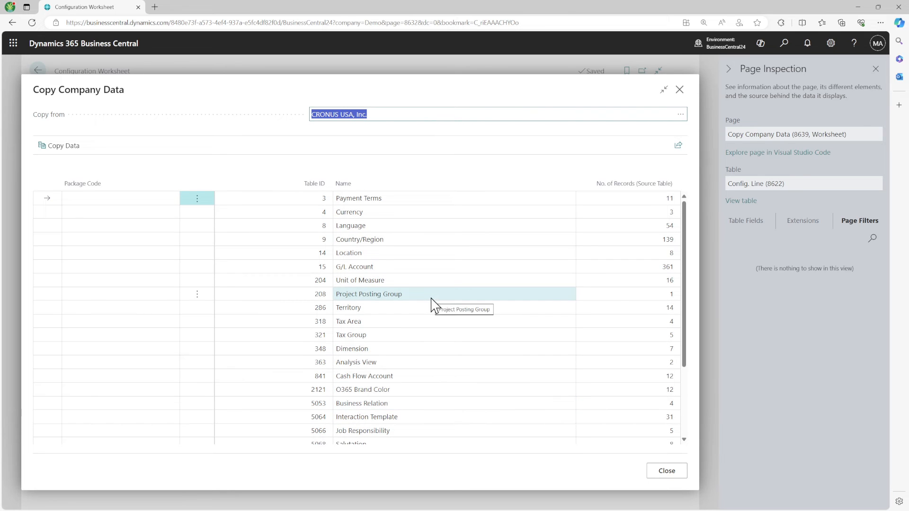
- Inspect the Page Filters: source company CRONUS USA, Inc. and non-zero source record count
{"action": "left_click", "coordinate": [747, 221]}
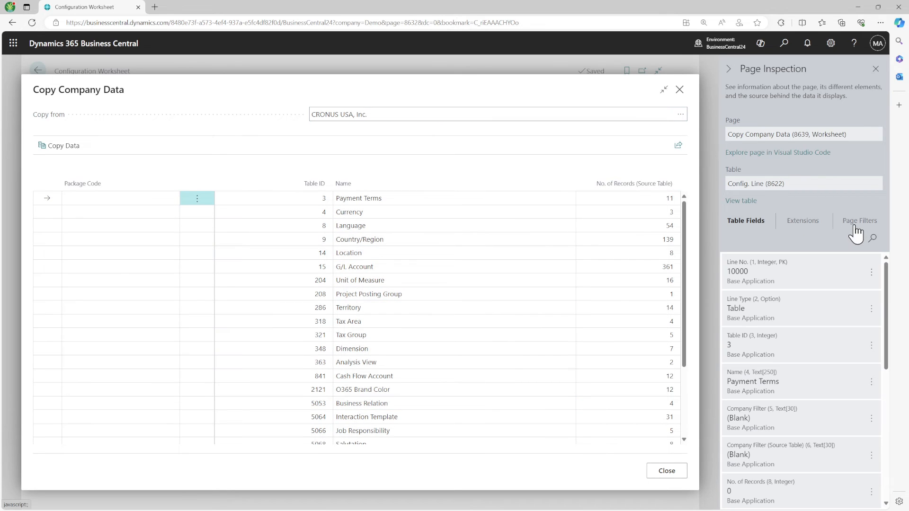
{"action": "left_click", "coordinate": [860, 220]}
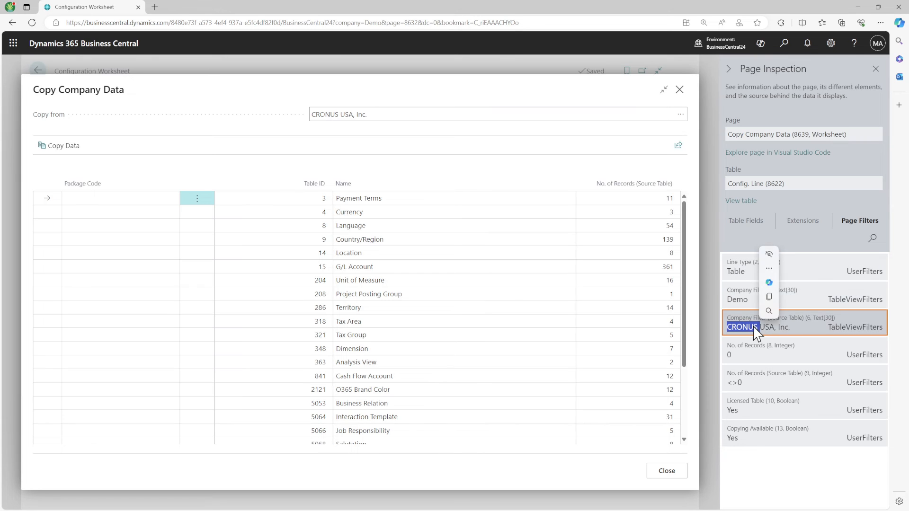
{"action": "left_click", "coordinate": [754, 355]}
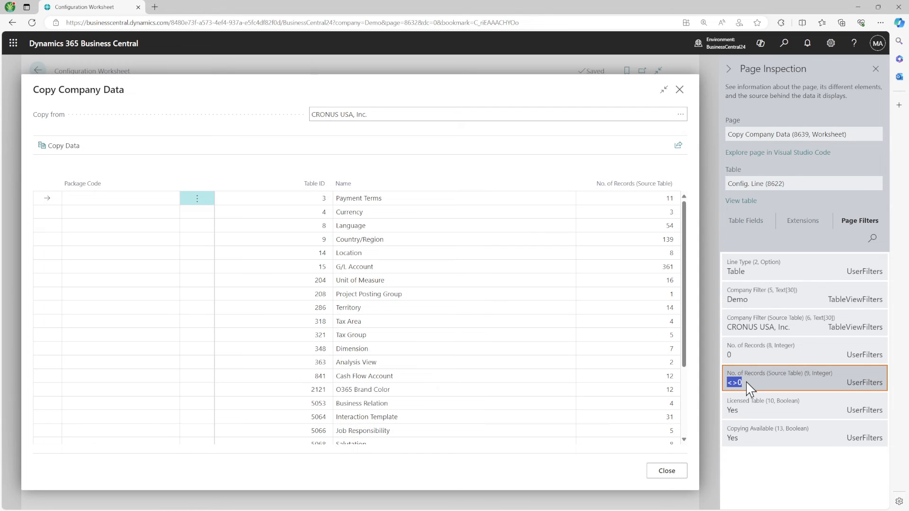
{"action": "left_click", "coordinate": [735, 382]}
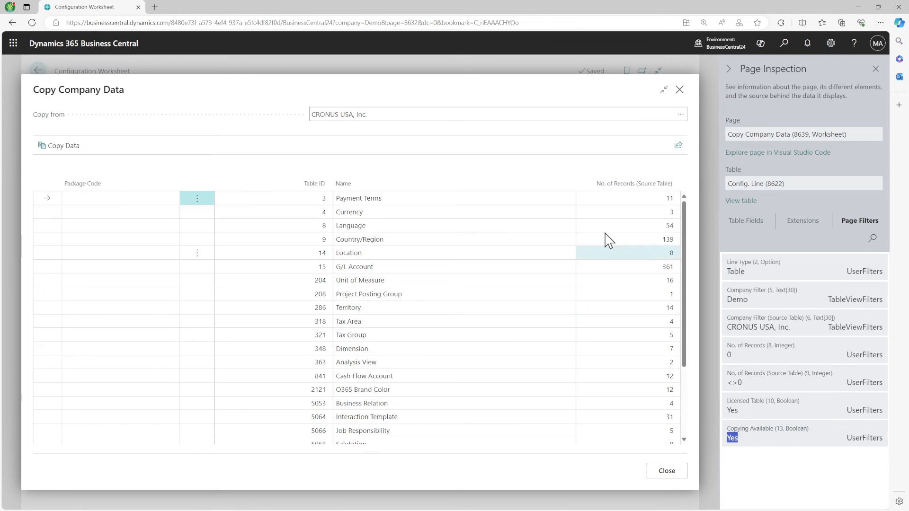
{"action": "scroll", "scroll_direction": "down", "scroll_amount": 3}
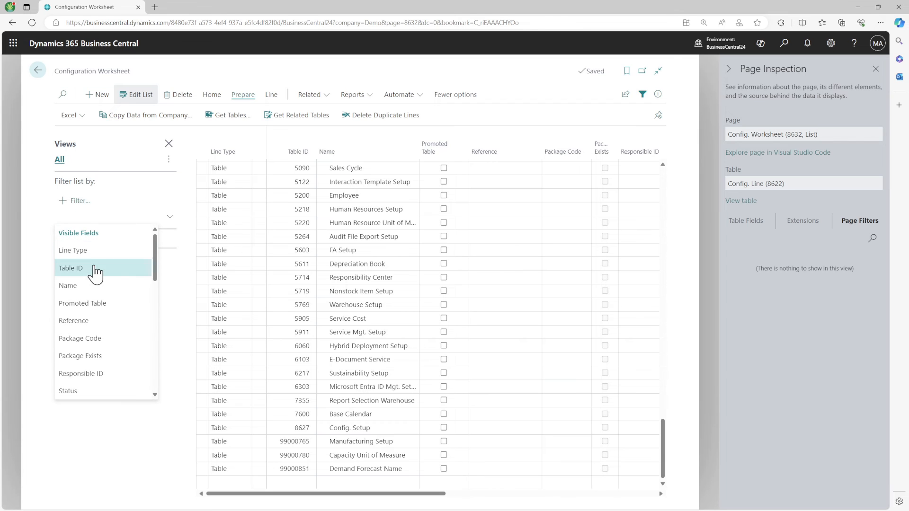
{"action": "mouse_move", "coordinate": [112, 356]}
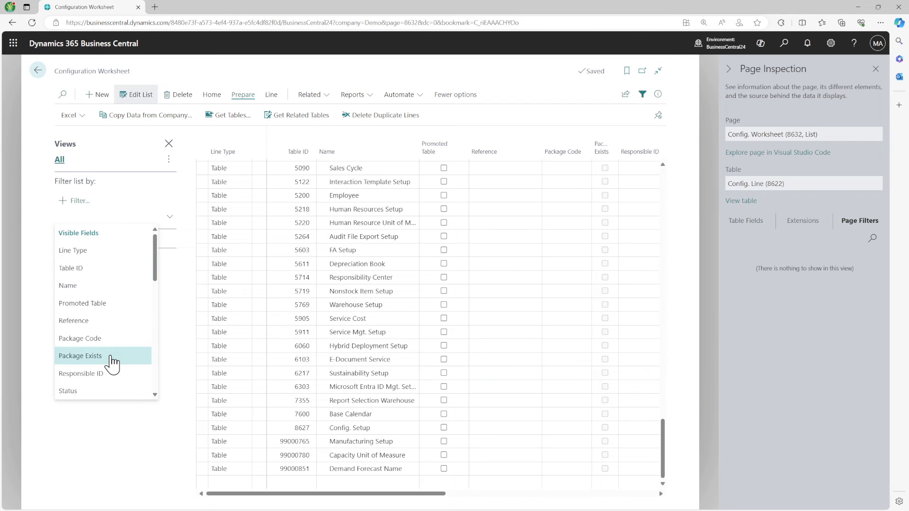
- Check the worksheet's No. of Records column, then reopen Copy Data from Company
{"action": "scroll", "scroll_direction": "down", "scroll_amount": 3}
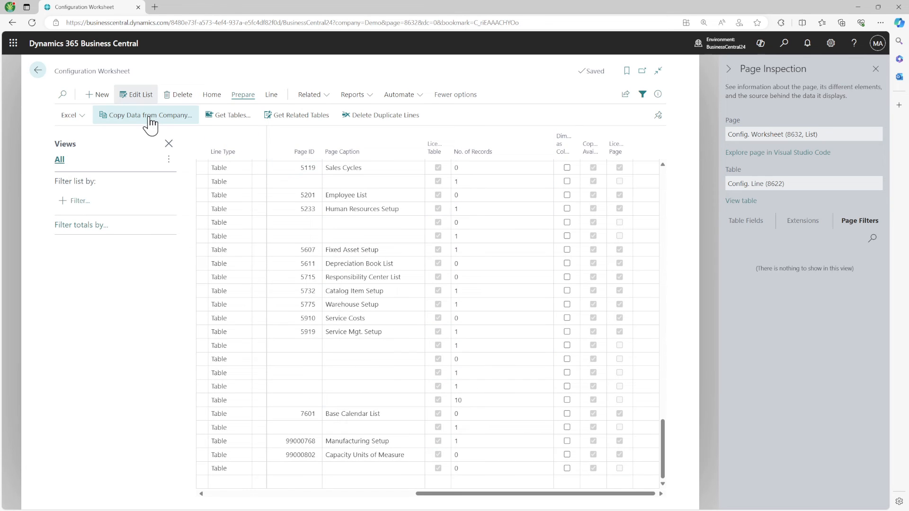
{"action": "left_click", "coordinate": [147, 114]}
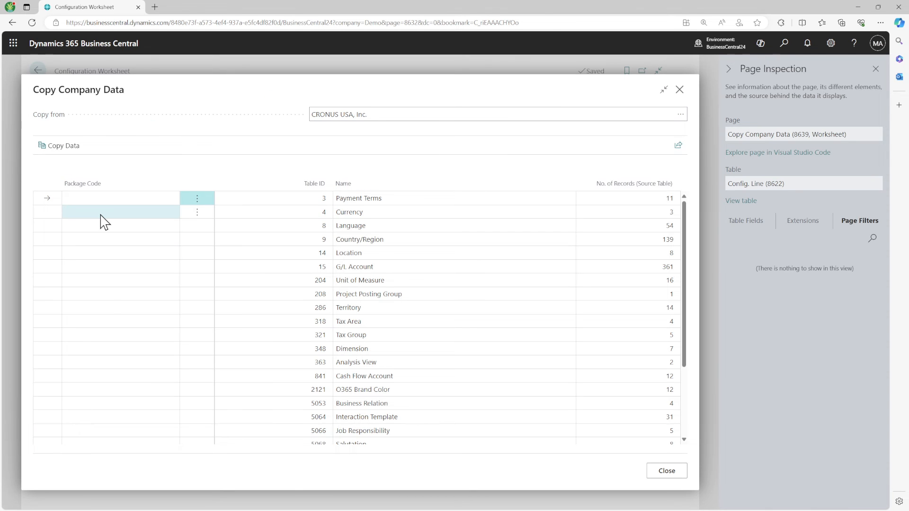
- Select every listed CRONUS USA, Inc. table and start Copy Data
{"action": "left_click", "coordinate": [80, 183]}
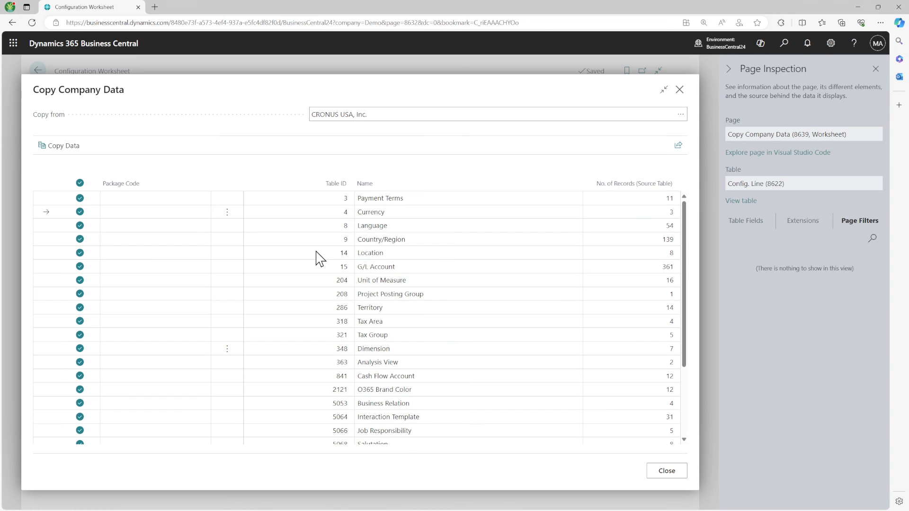
{"action": "mouse_move", "coordinate": [311, 292]}
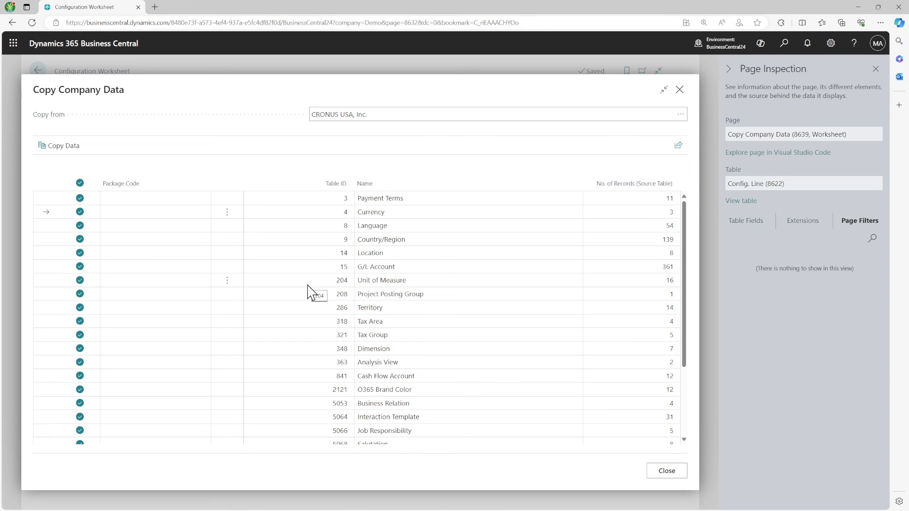
{"action": "left_click", "coordinate": [59, 146]}
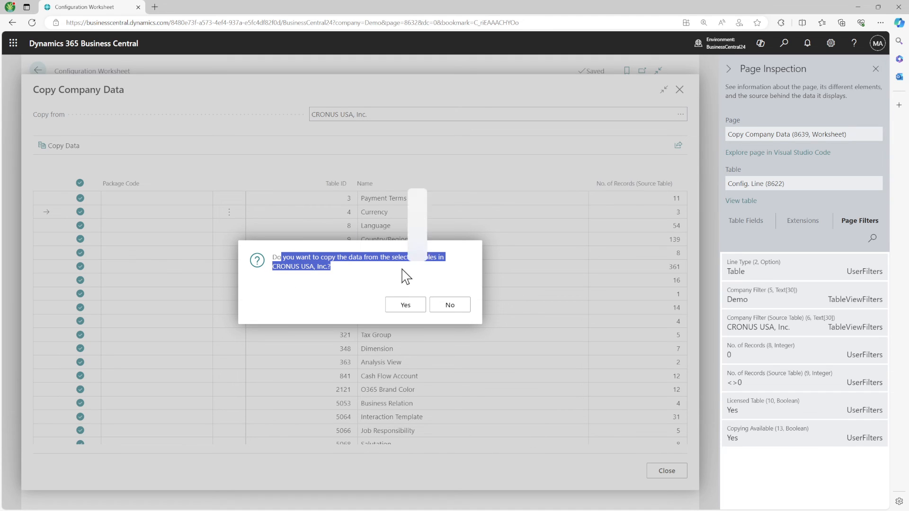
{"action": "left_click", "coordinate": [722, 43]}
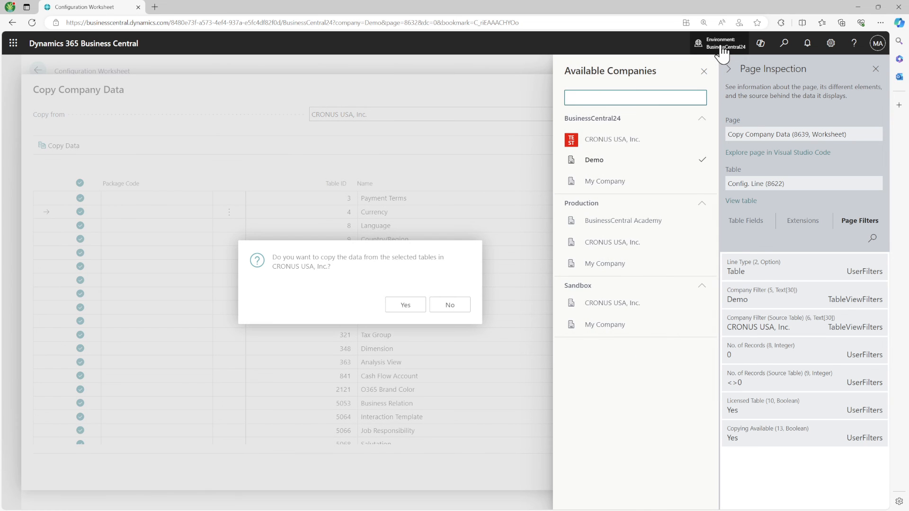
{"action": "left_click", "coordinate": [705, 71]}
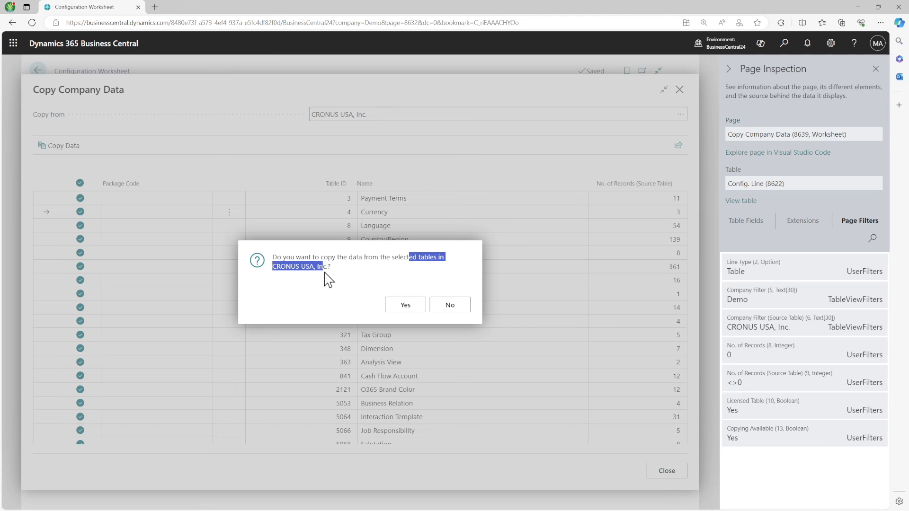
{"action": "mouse_move", "coordinate": [405, 305]}
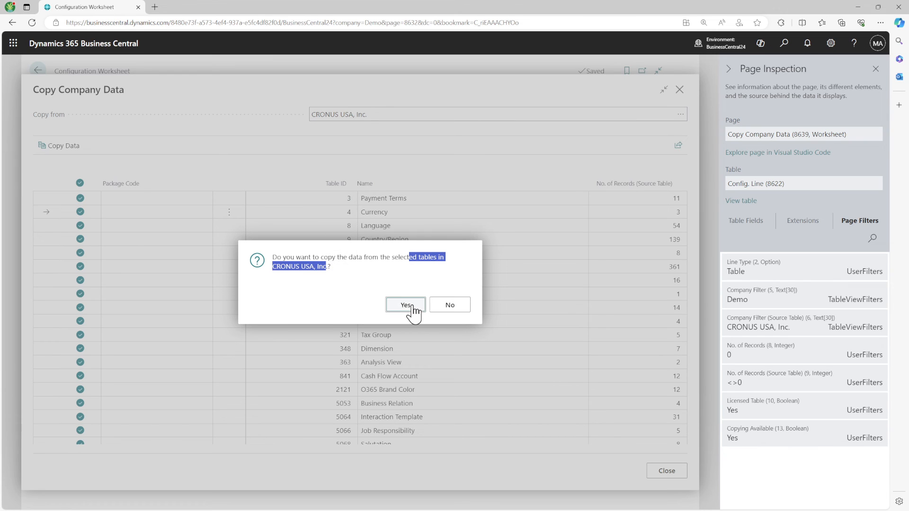
- Confirm copying the data from CRONUS USA, Inc. into Demo
{"action": "left_click", "coordinate": [406, 304]}
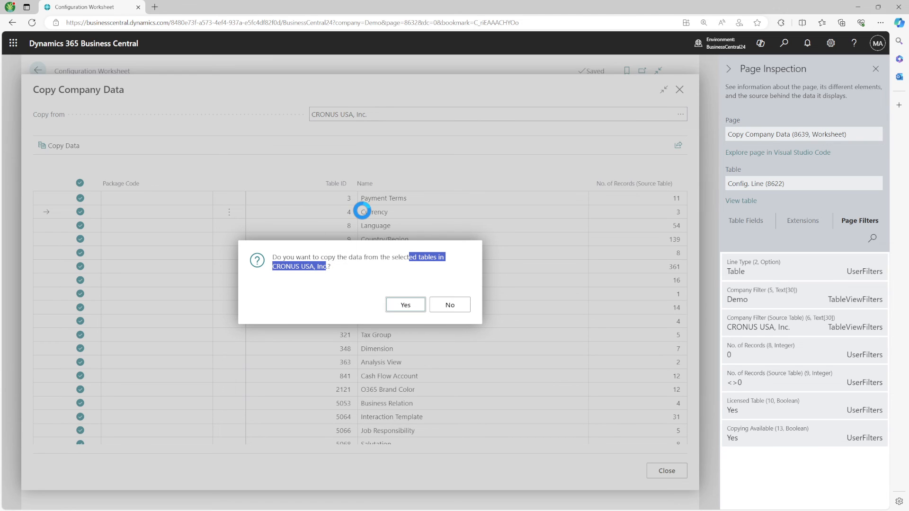
{"action": "left_click", "coordinate": [405, 305]}
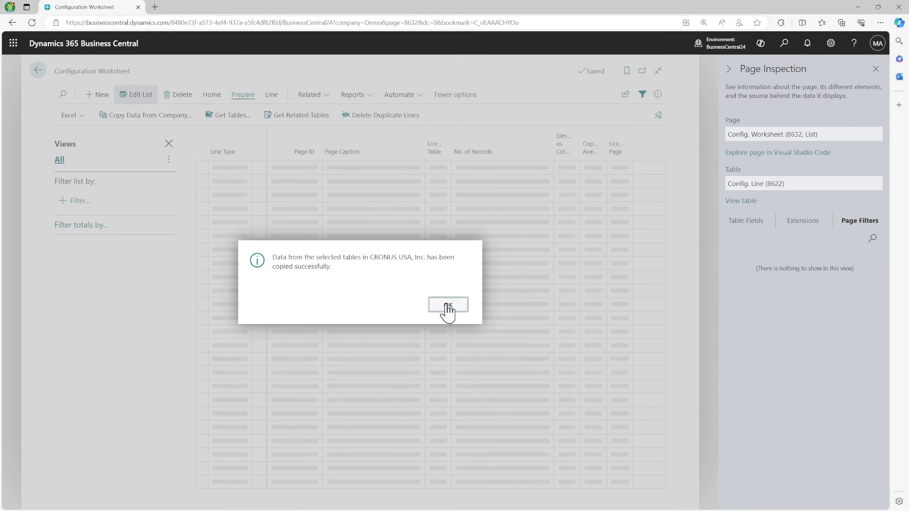
- Dismiss the success message and check Payment Terms now lists 11 copied terms
{"action": "left_click", "coordinate": [448, 306]}
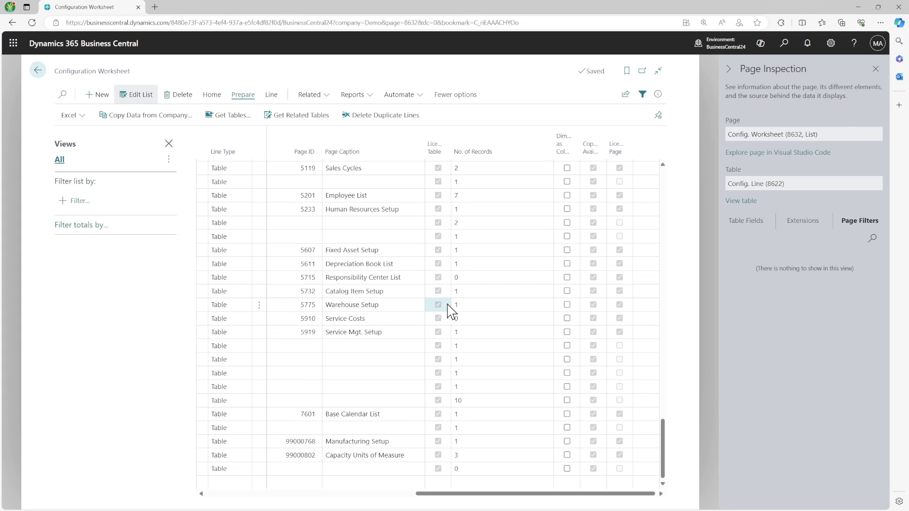
{"action": "scroll", "scroll_direction": "up", "scroll_amount": 3}
{"action": "type", "text": "Payment Terms"}
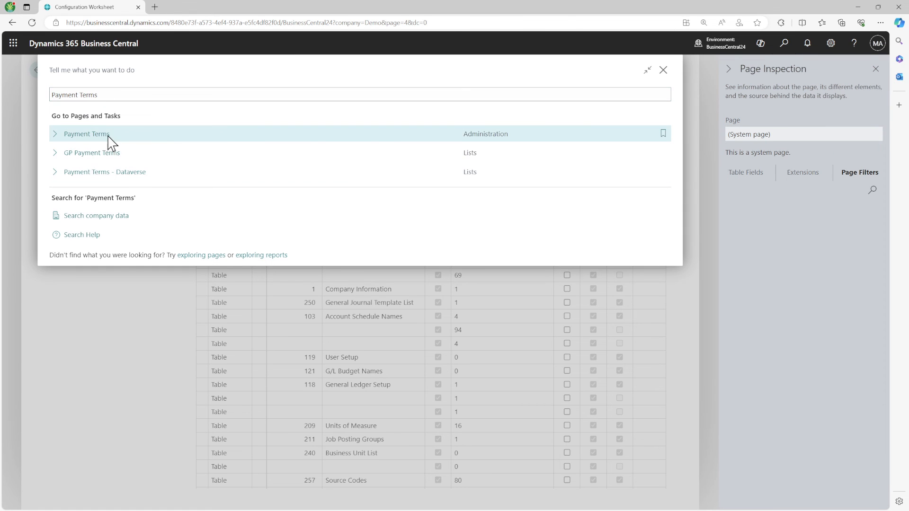
{"action": "left_click", "coordinate": [86, 133]}
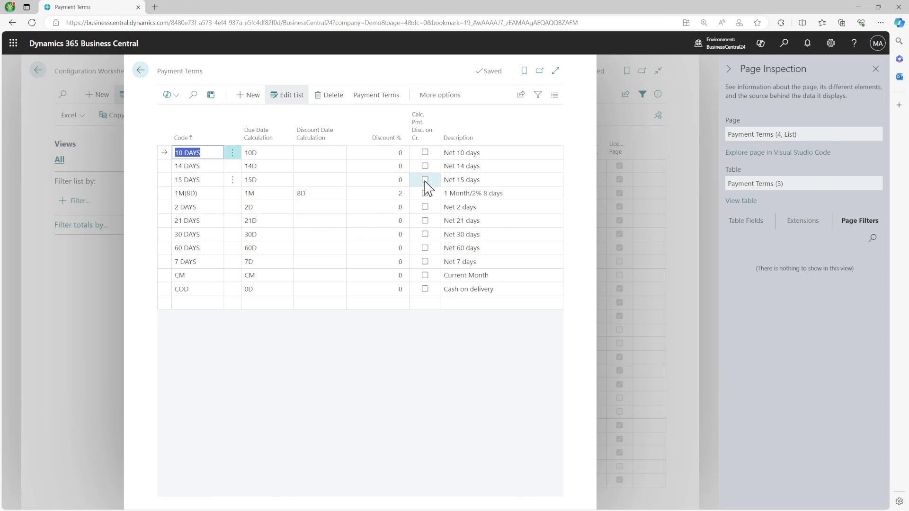
{"action": "mouse_move", "coordinate": [140, 70]}
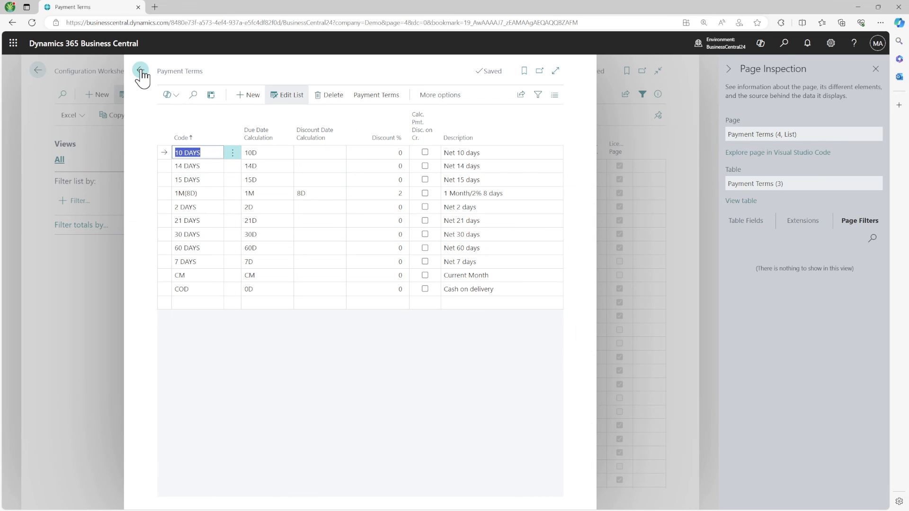
{"action": "left_click", "coordinate": [140, 70]}
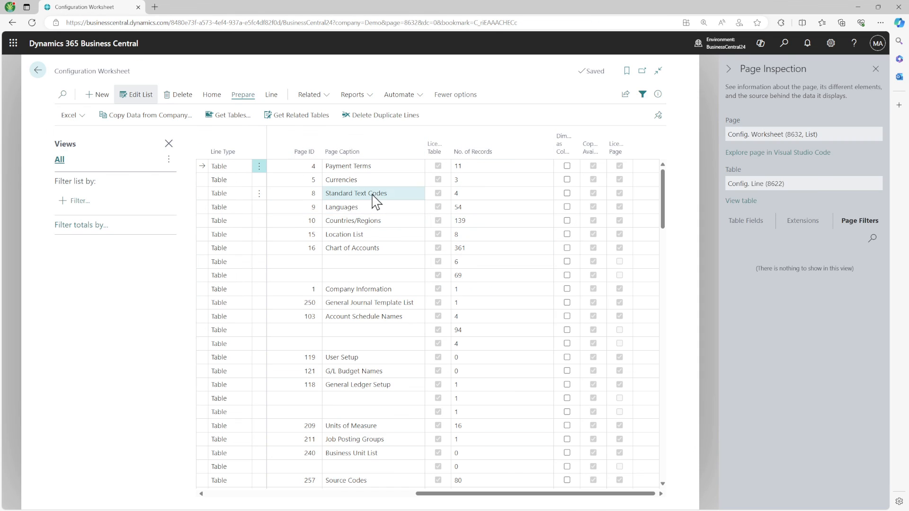
- Review the worksheet's filled record counts, close Page Inspection, and return to Demo's home page
{"action": "scroll", "scroll_direction": "down", "scroll_amount": 3}
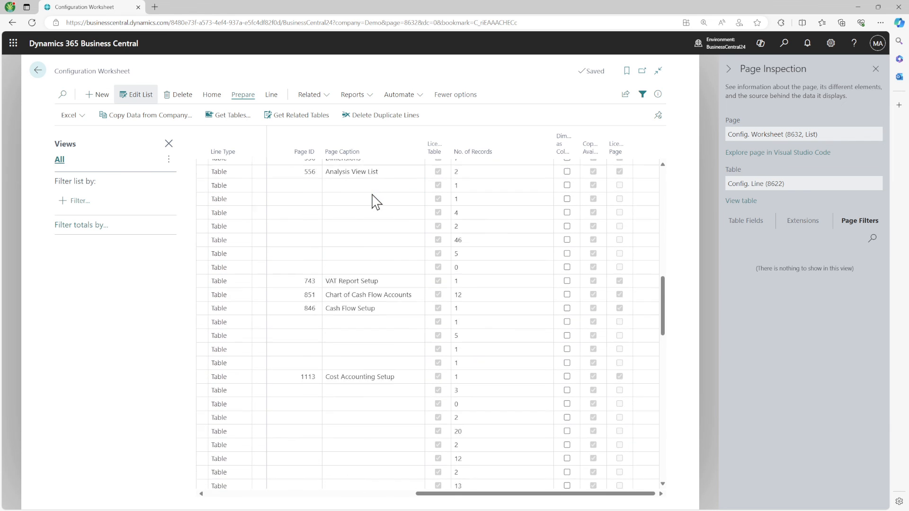
{"action": "left_click", "coordinate": [746, 220]}
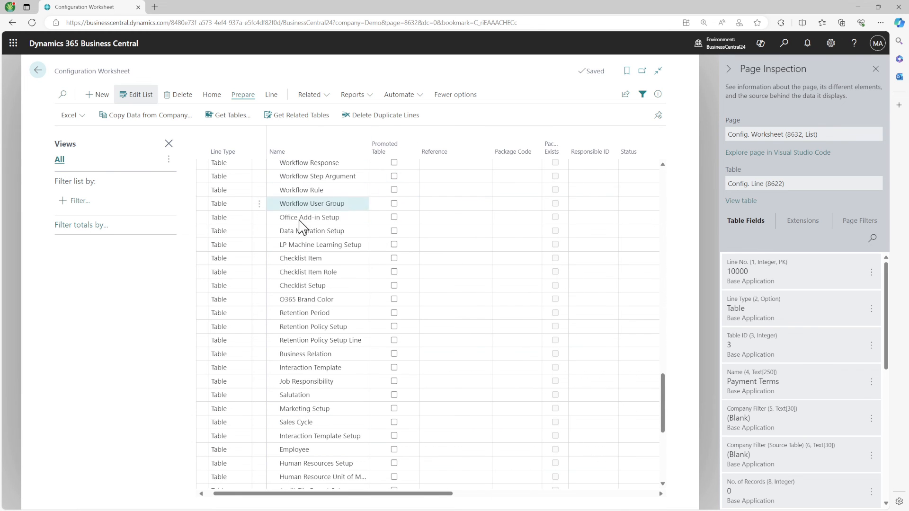
{"action": "scroll", "scroll_direction": "up", "scroll_amount": 3}
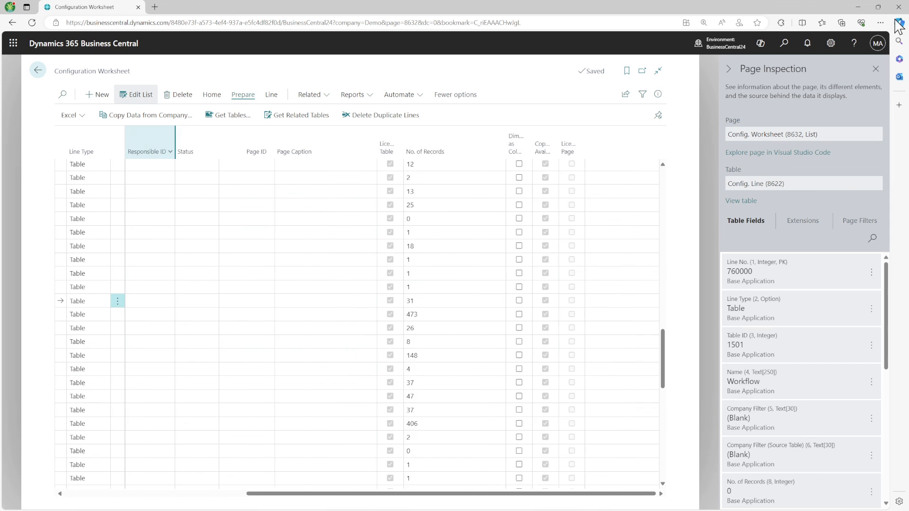
{"action": "left_click", "coordinate": [876, 68]}
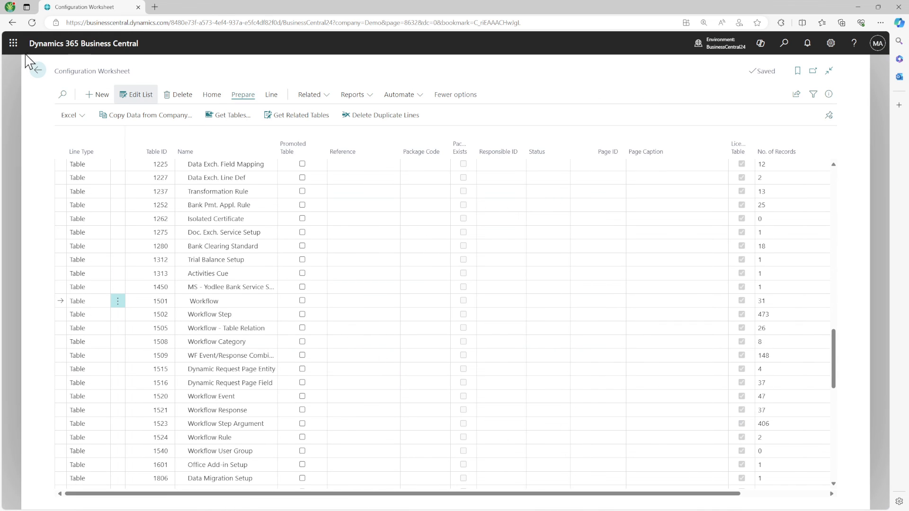
{"action": "left_click", "coordinate": [37, 69]}
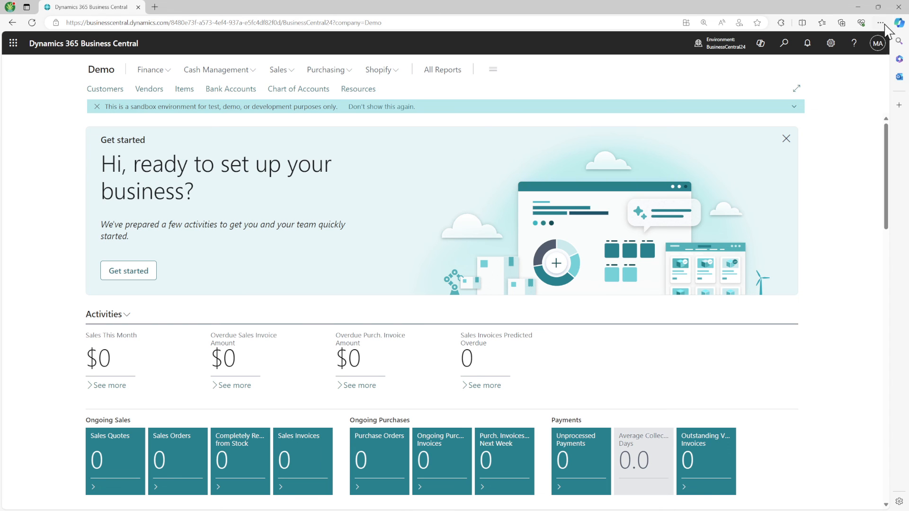